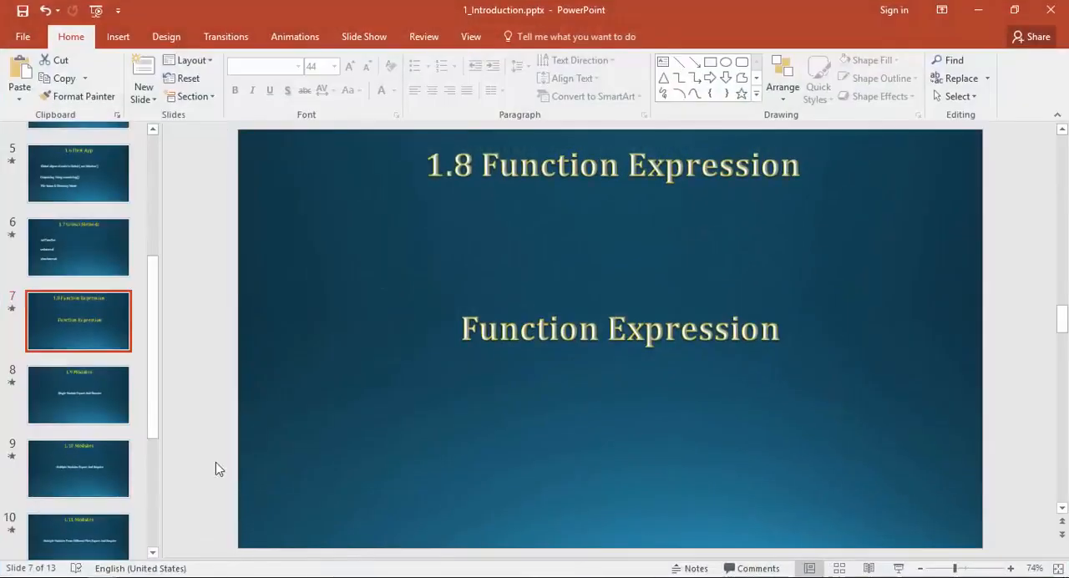
mouse_move(766, 475)
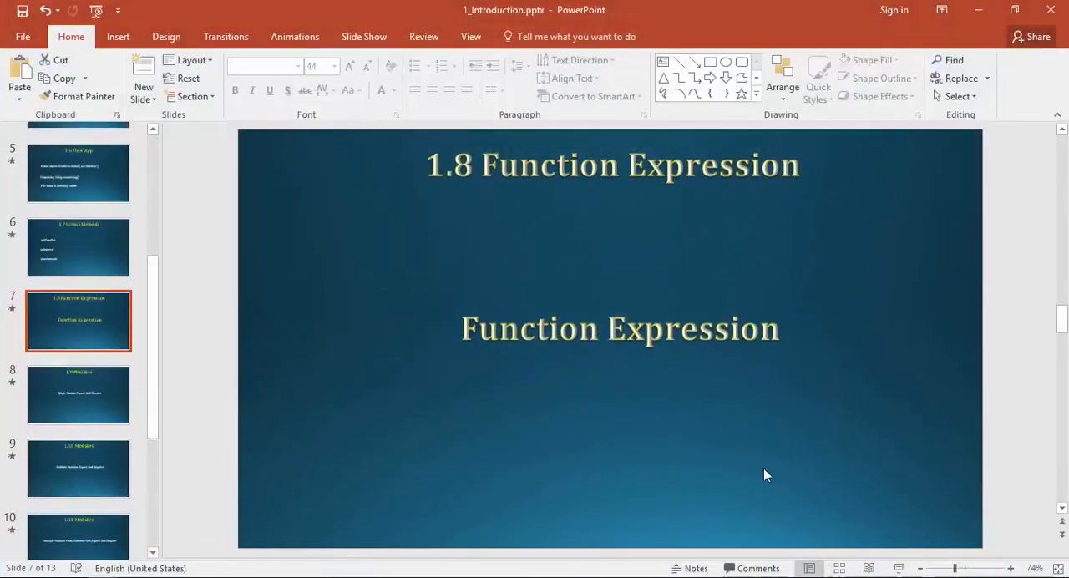
Step: Add the JavaScript file Node_2_Global_Methods.js to Node-Tuto and switch to its empty tab
click(620, 328)
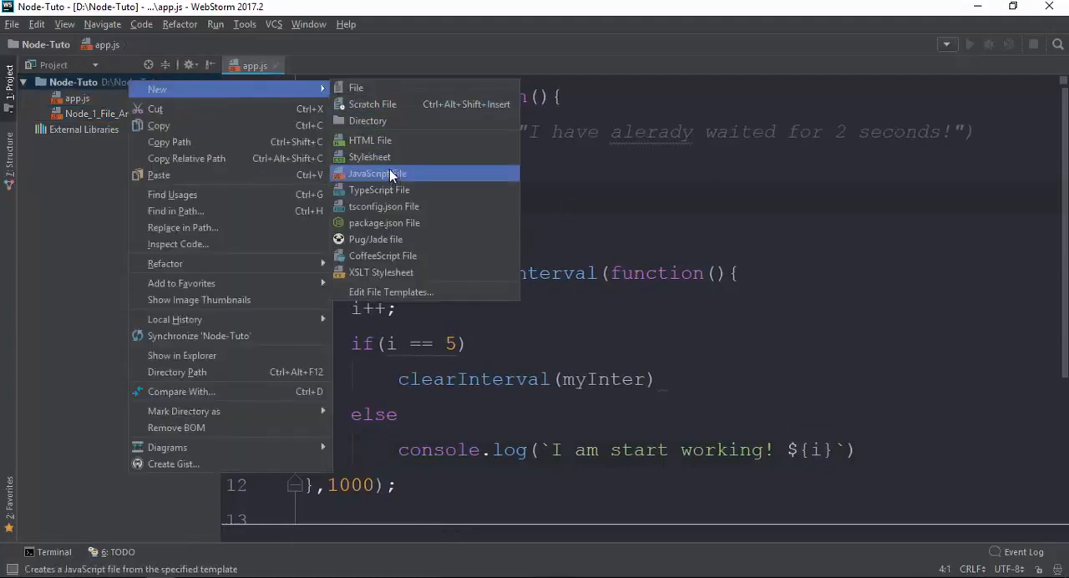
click(377, 173)
text(Node)
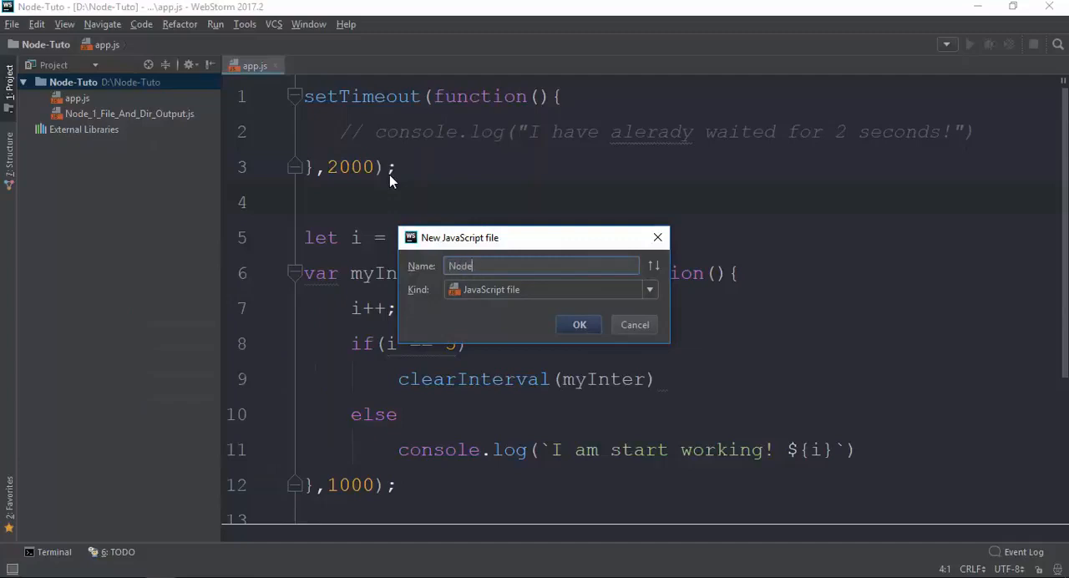
text(_2_)
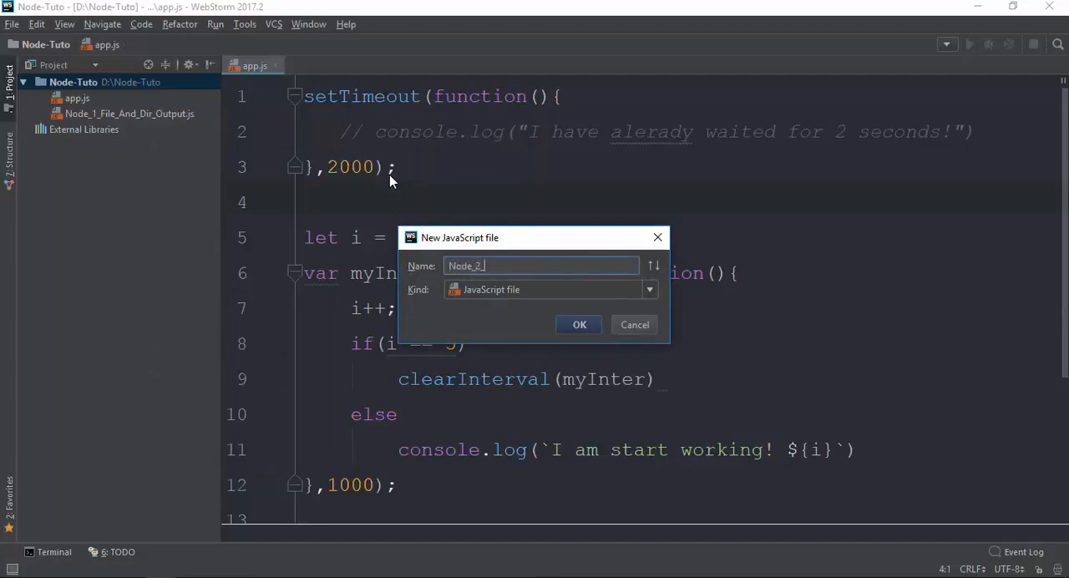
key(Backspace)
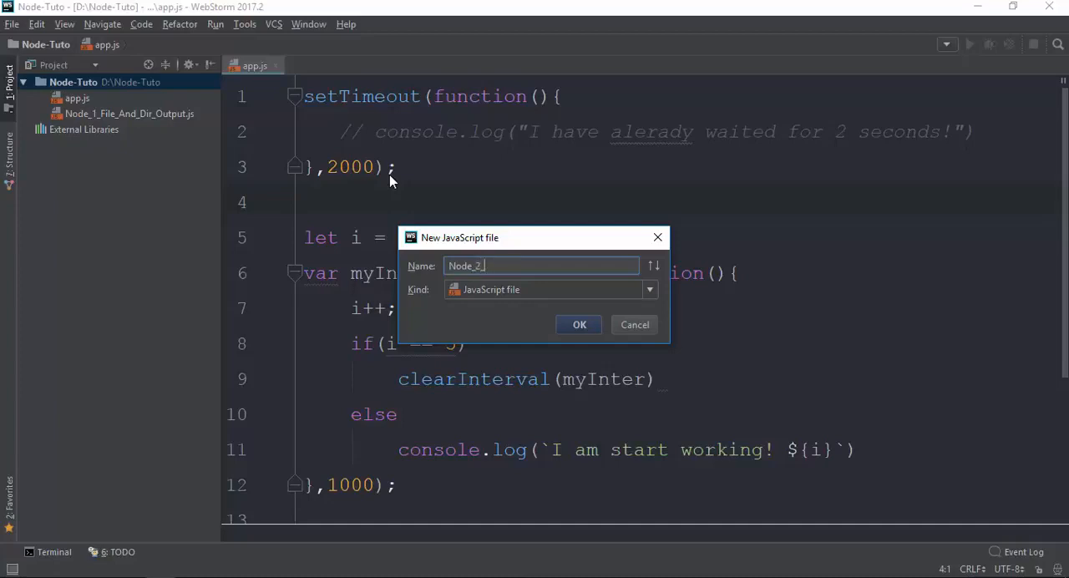
text(Global)
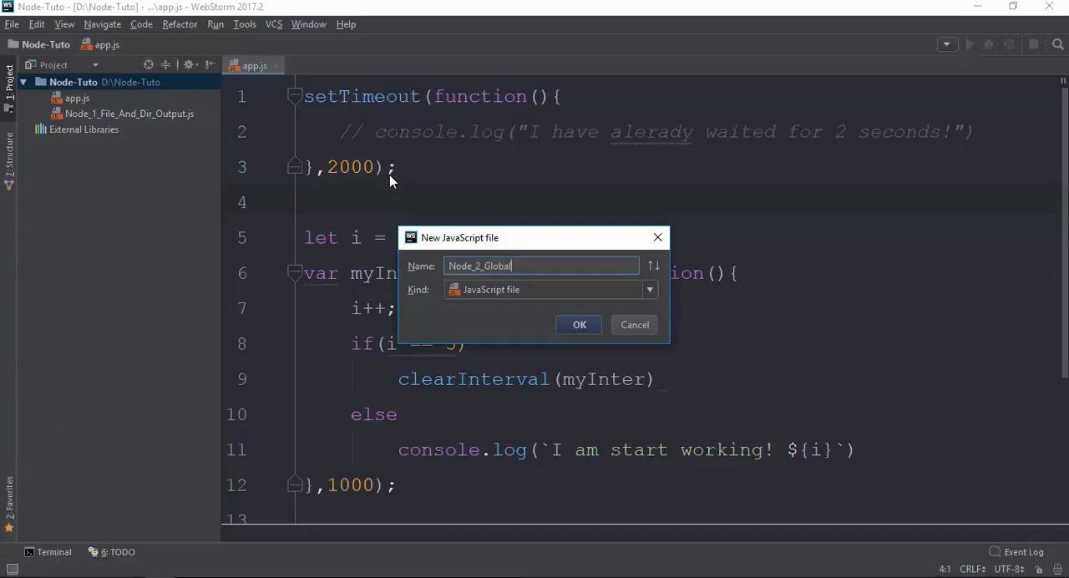
text(_Methods)
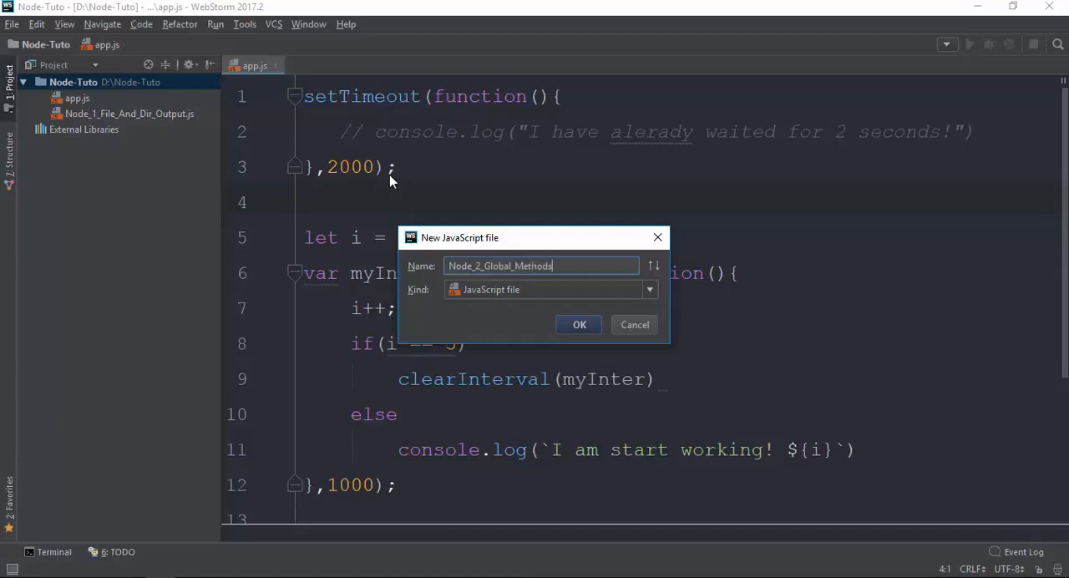
click(579, 325)
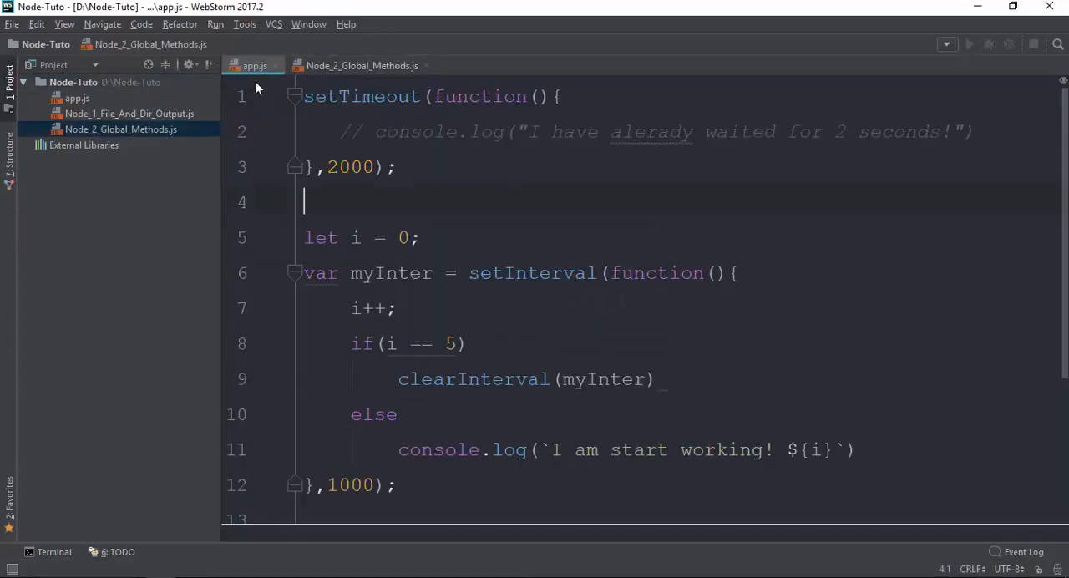
click(361, 65)
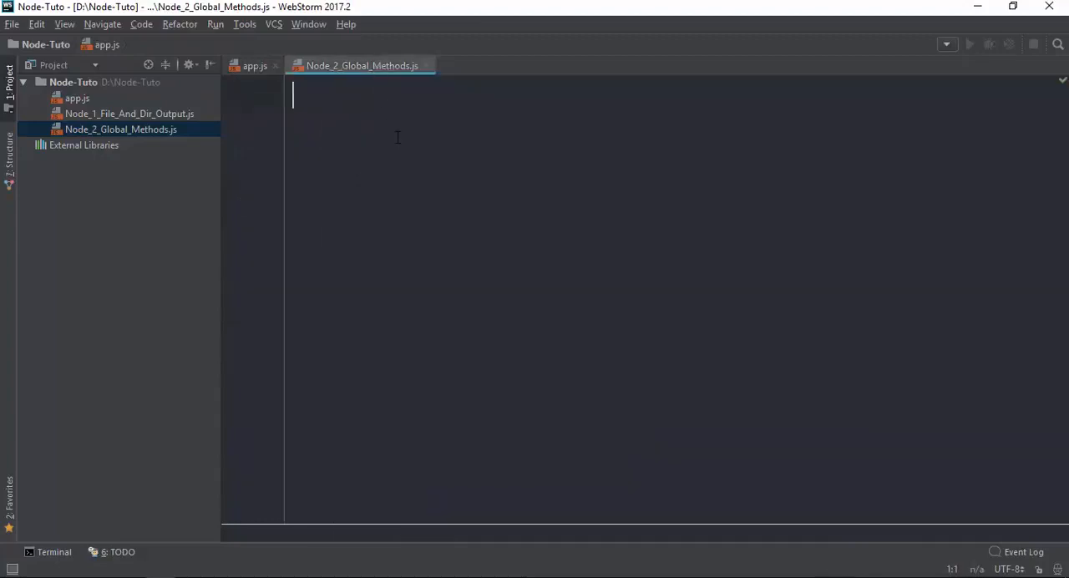
Step: In app.js, define function func() that runs console.log("Hello")
click(254, 66)
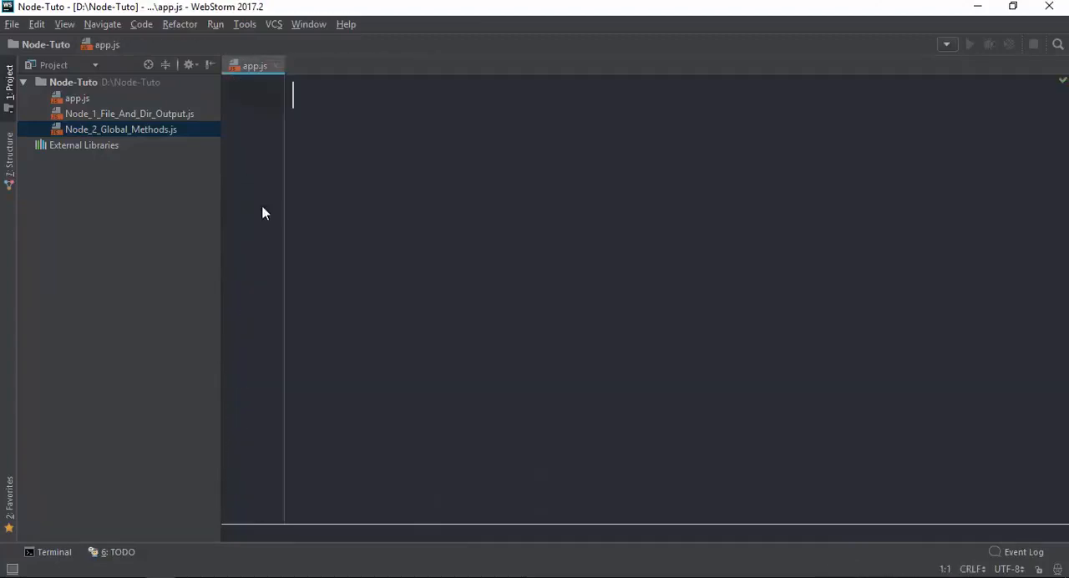
mouse_move(351, 285)
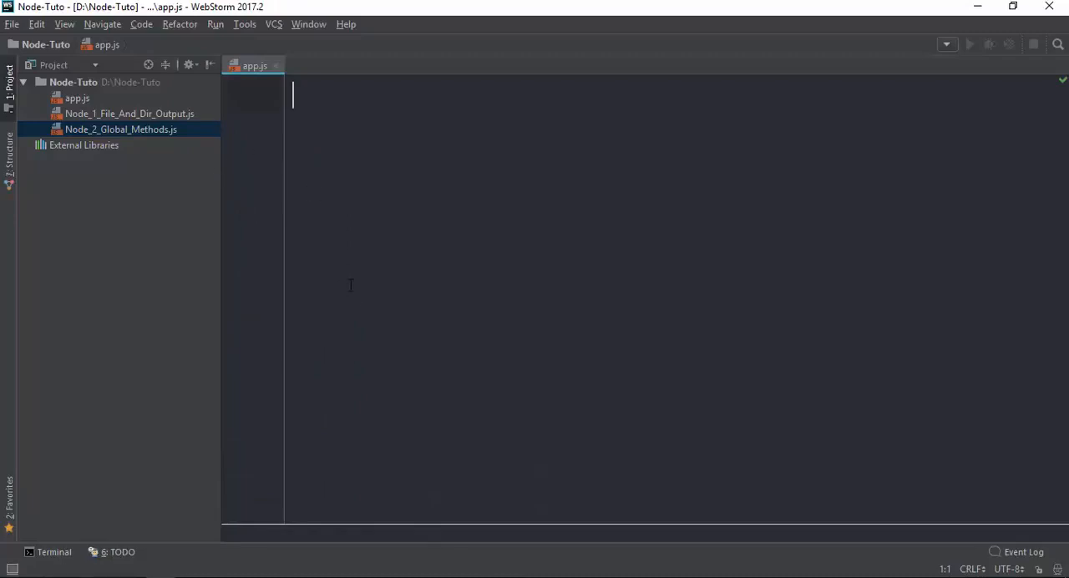
text(fu)
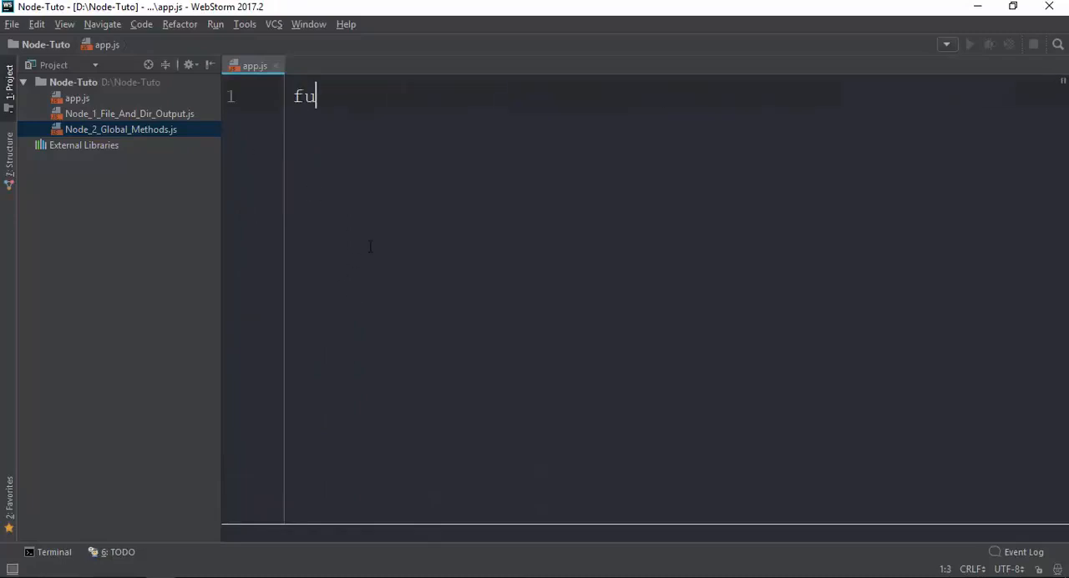
text(nction)
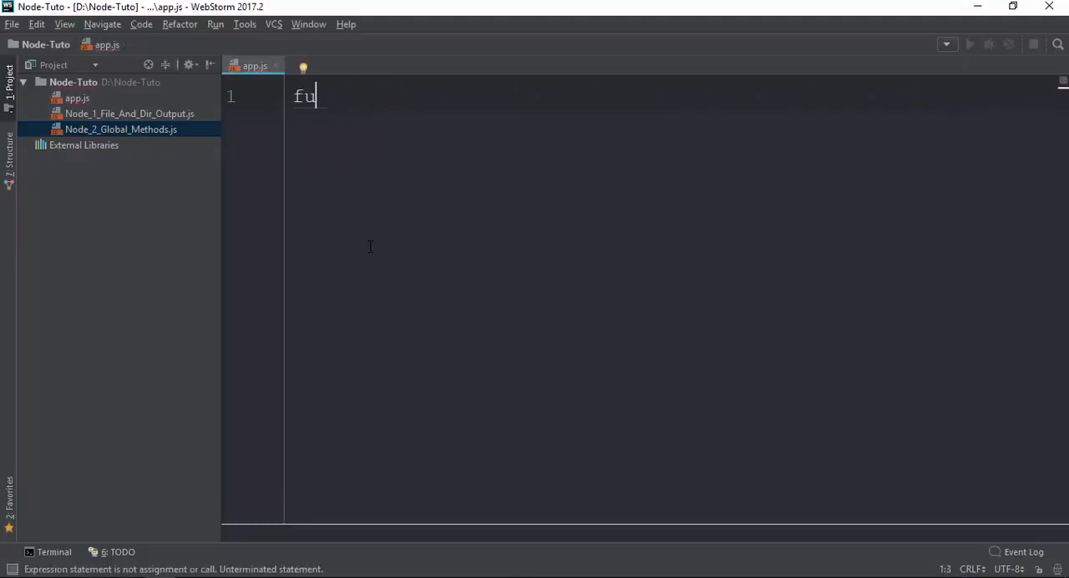
text(nction())
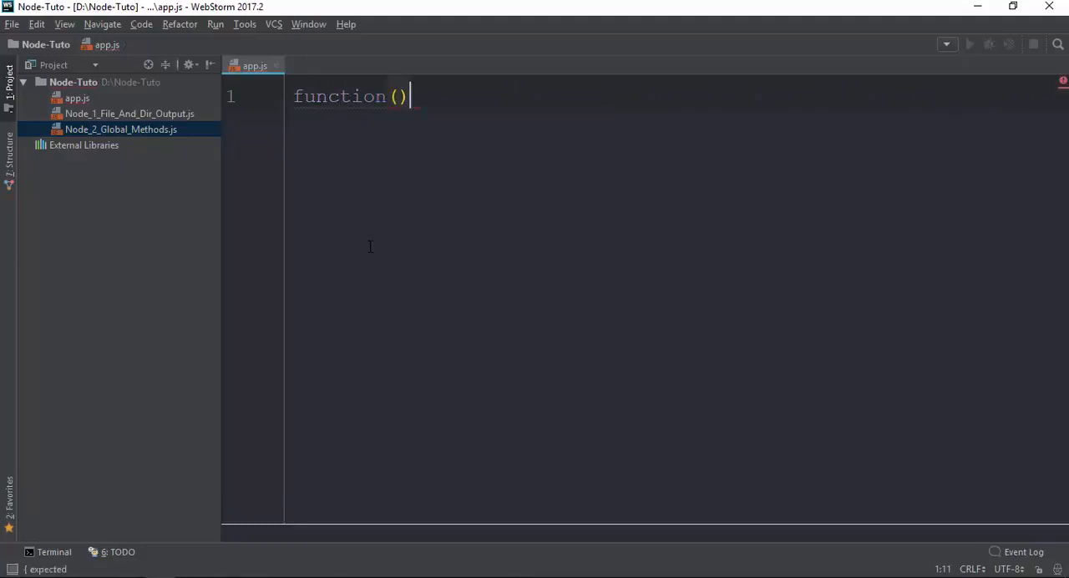
text({)
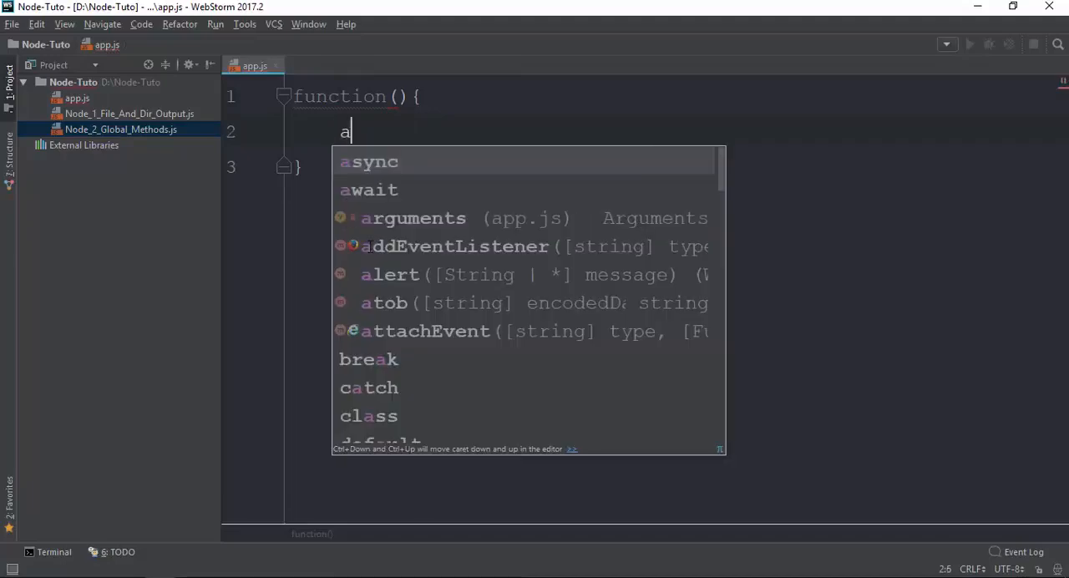
text(console.log)
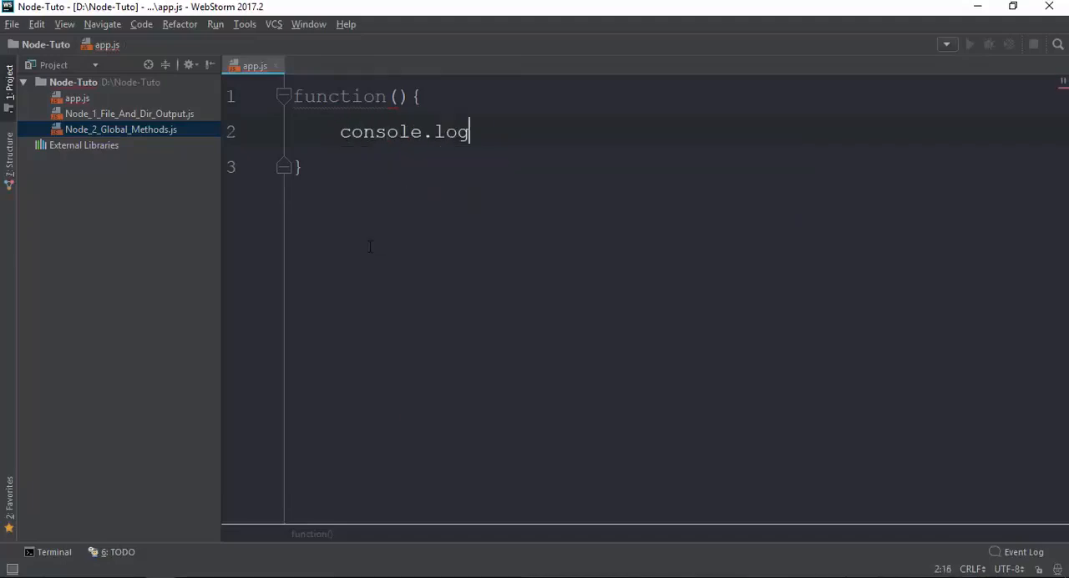
text(())
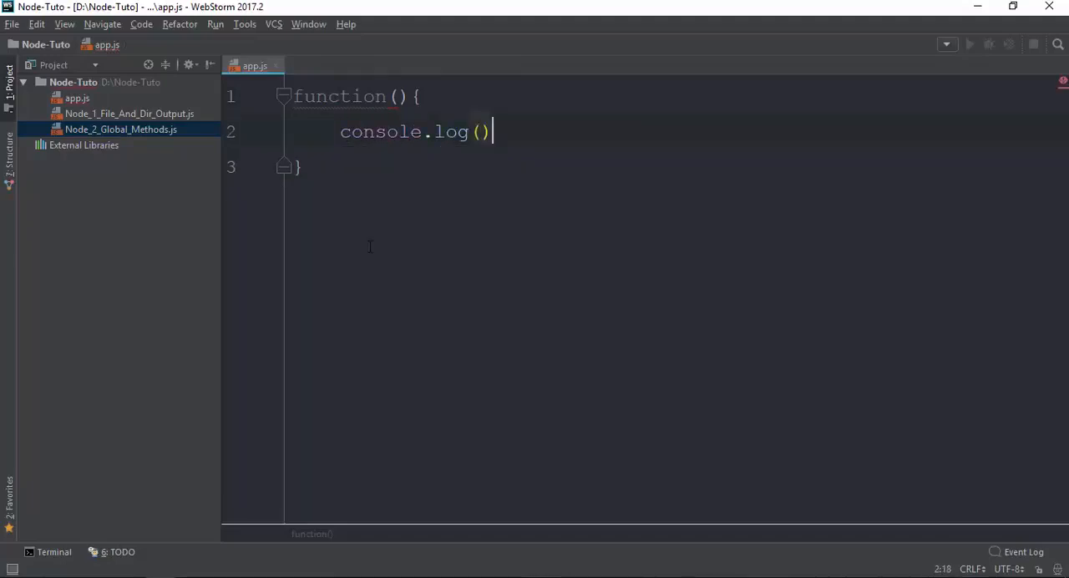
text(")
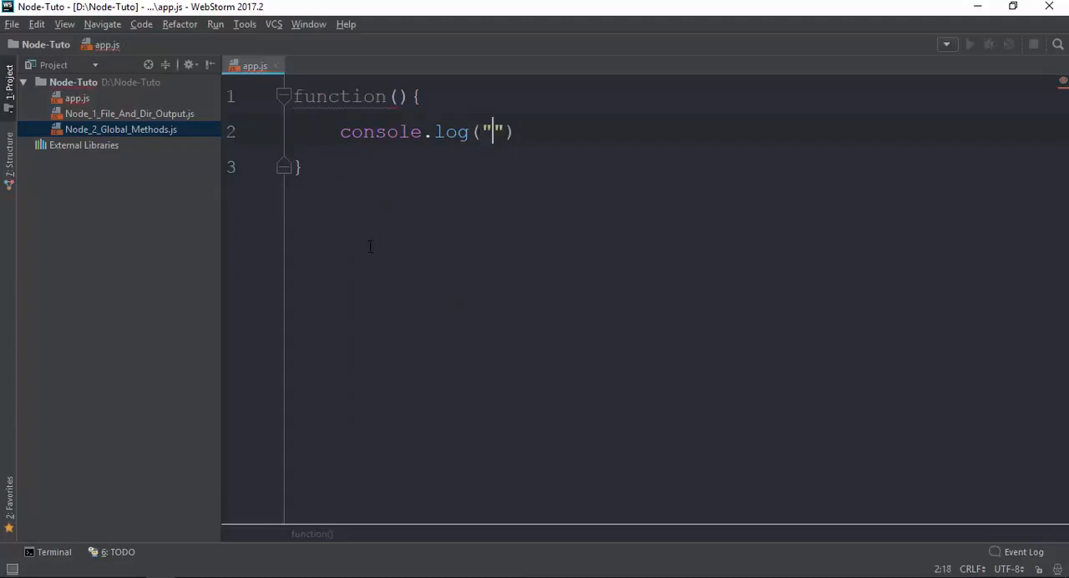
text(Hello)
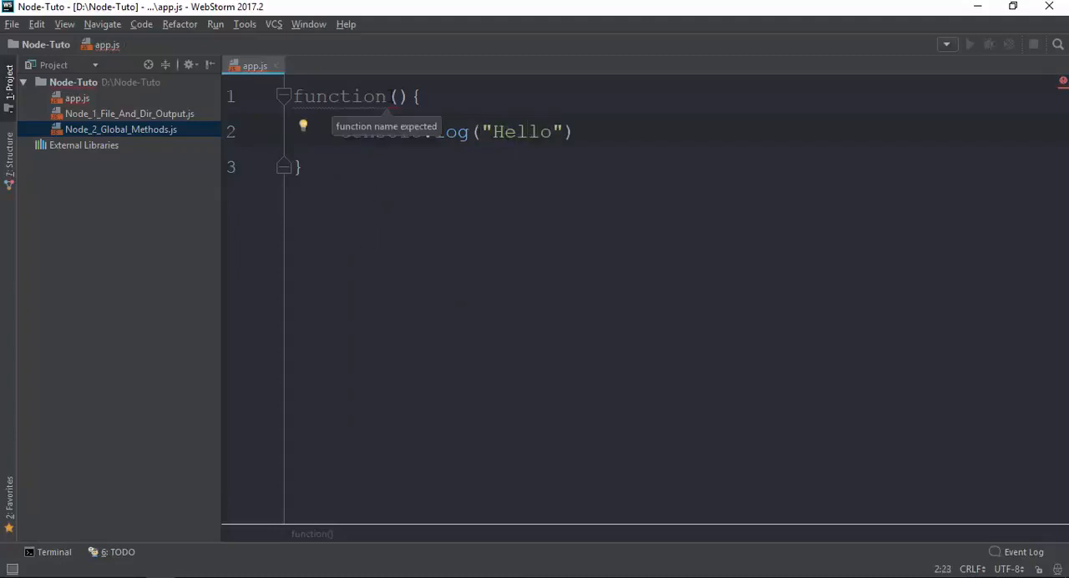
text(1)
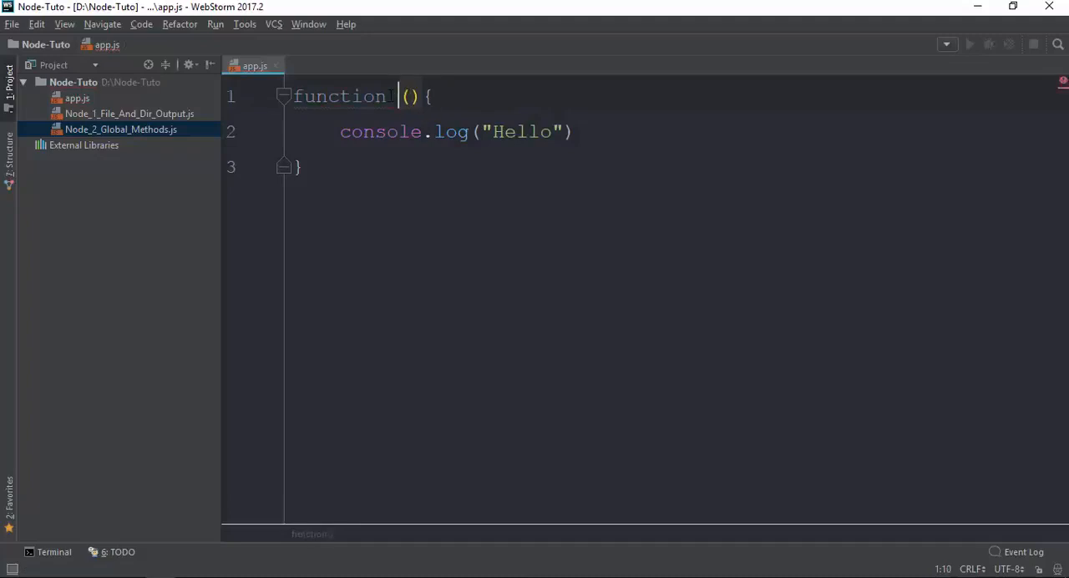
Step: Call func() and run node app in the terminal to print Hello
text(func)
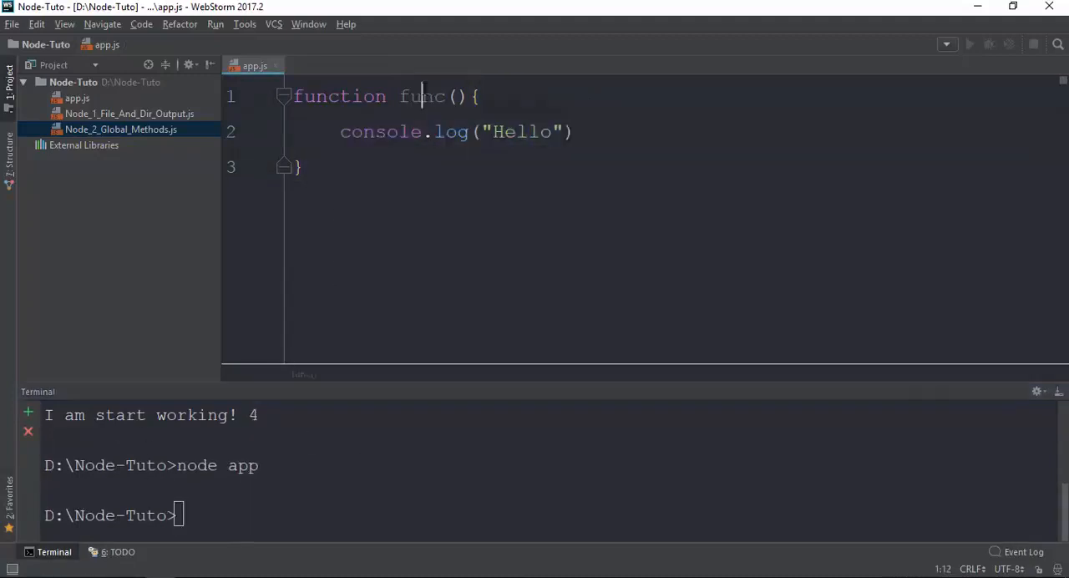
text(func();)
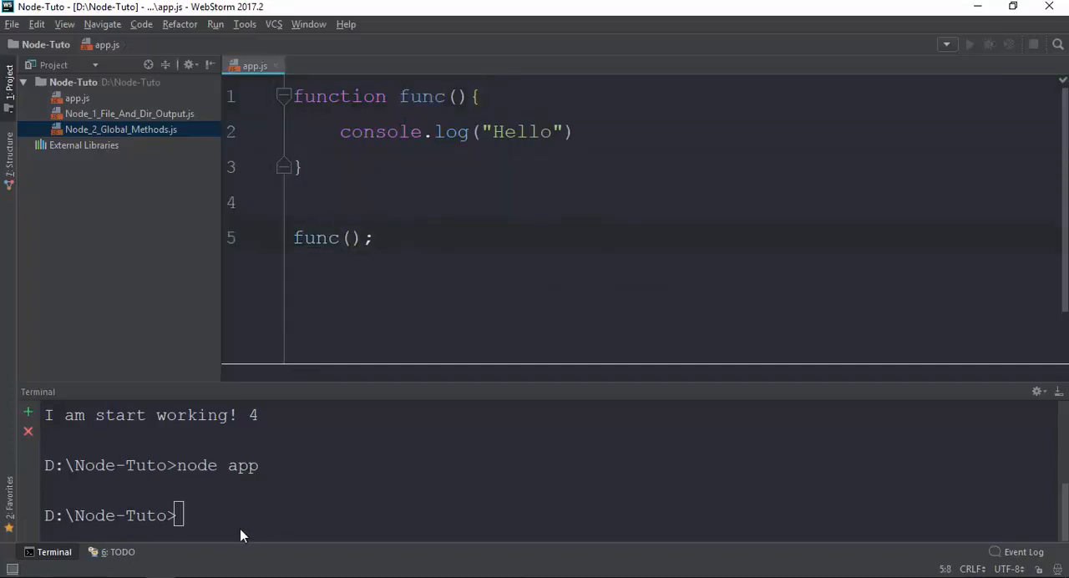
text(node app)
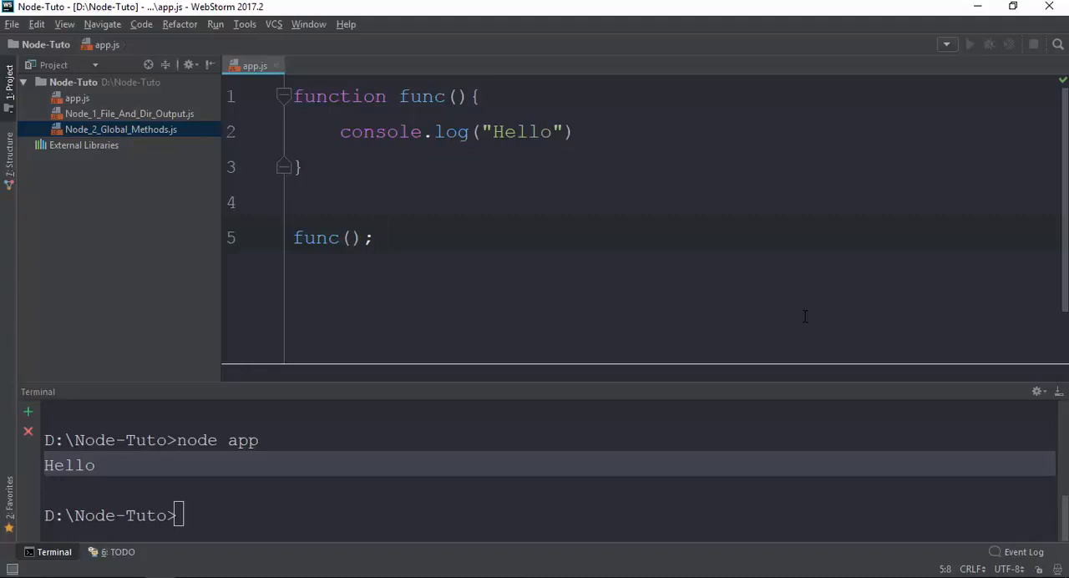
Step: Add //Function and //Function Expression comments to label the code sections
click(293, 96)
text(//)
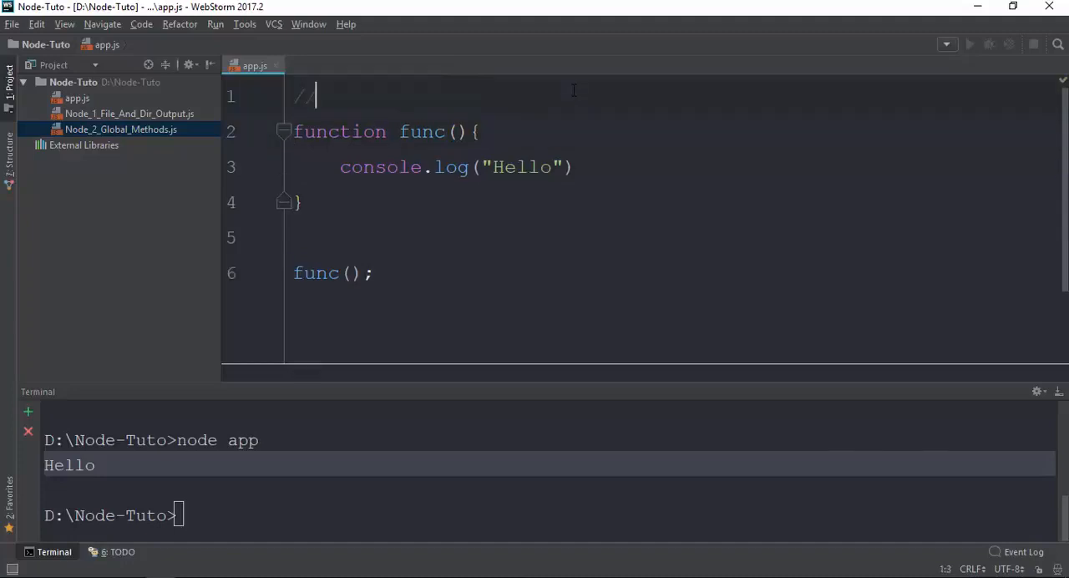
text(Function)
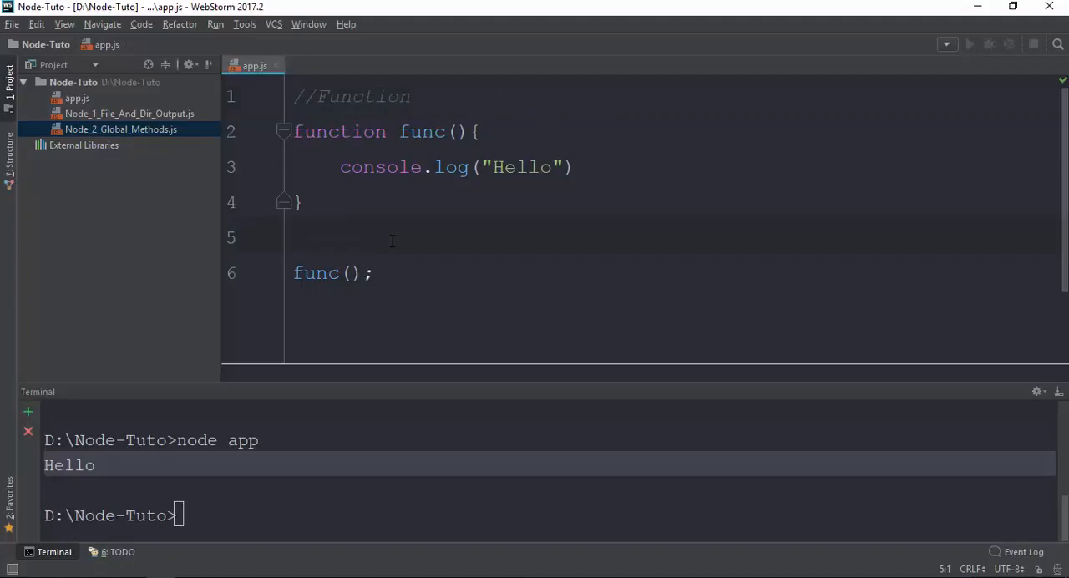
text(//)
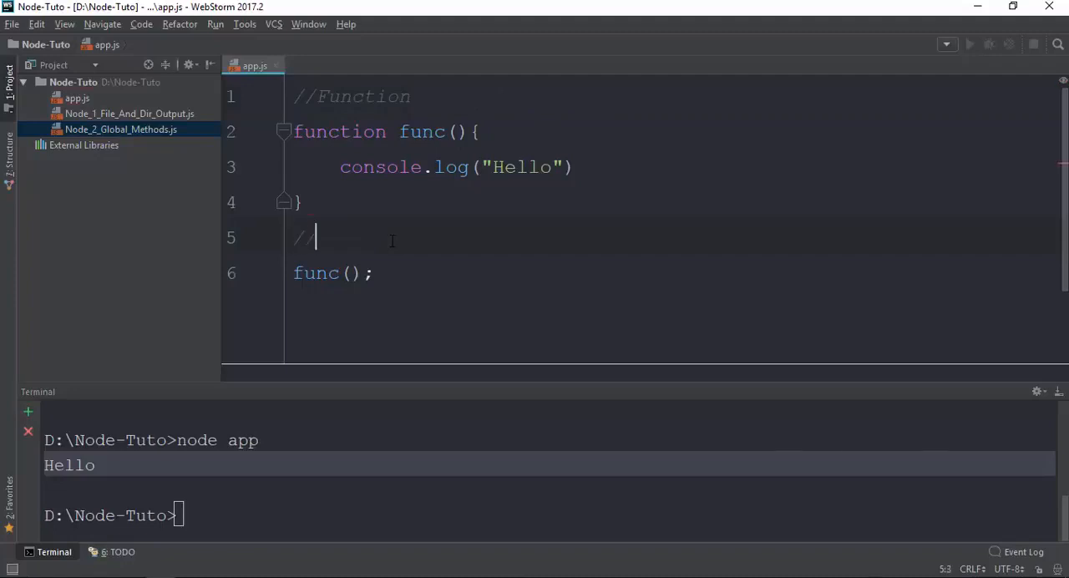
text(Function Expr)
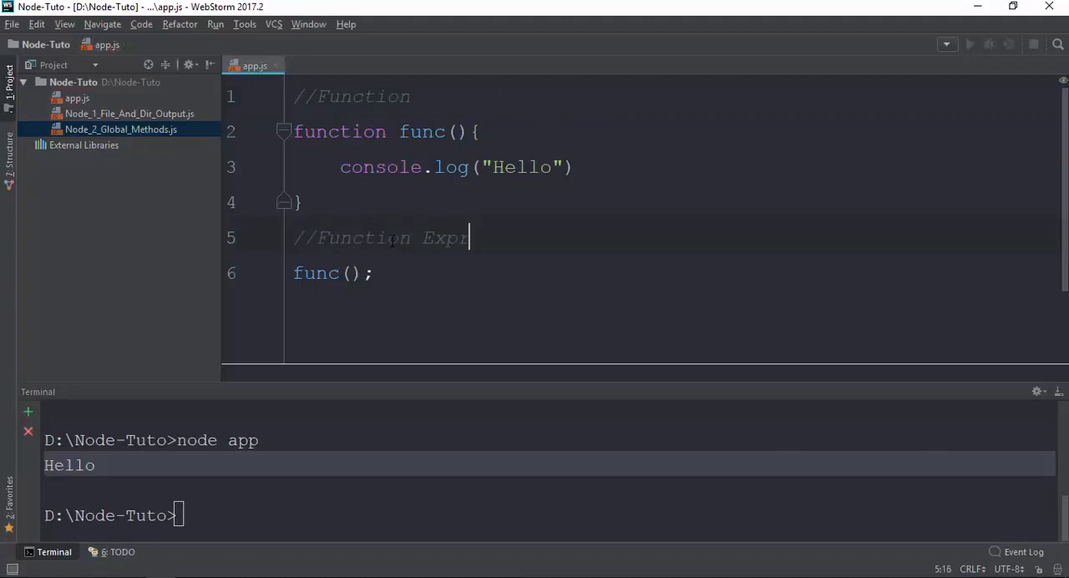
text(ession)
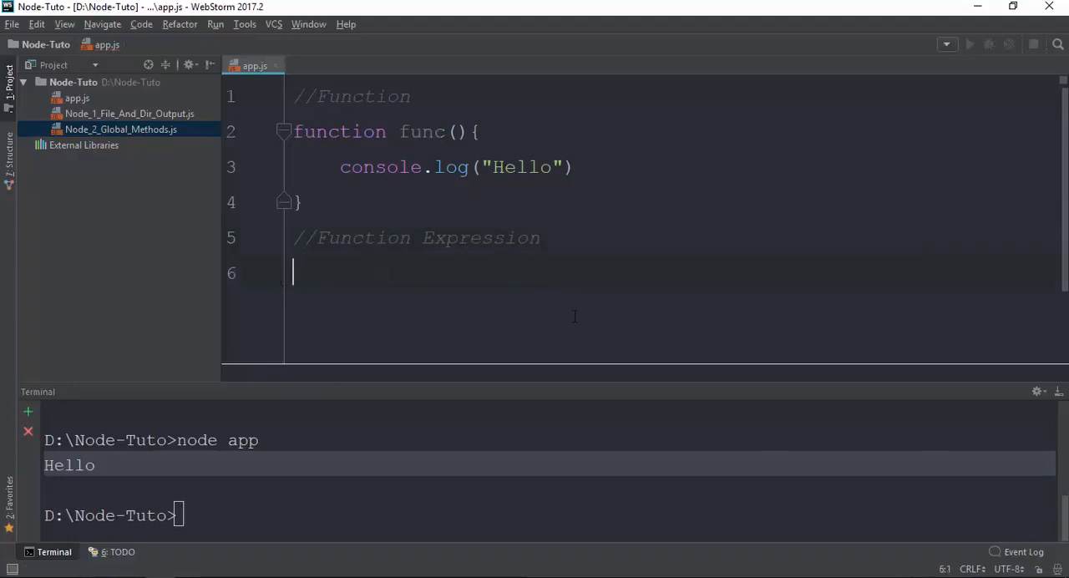
Step: Start the function expression var myFuc = function(){} with its braces on separate lines
text(var myF)
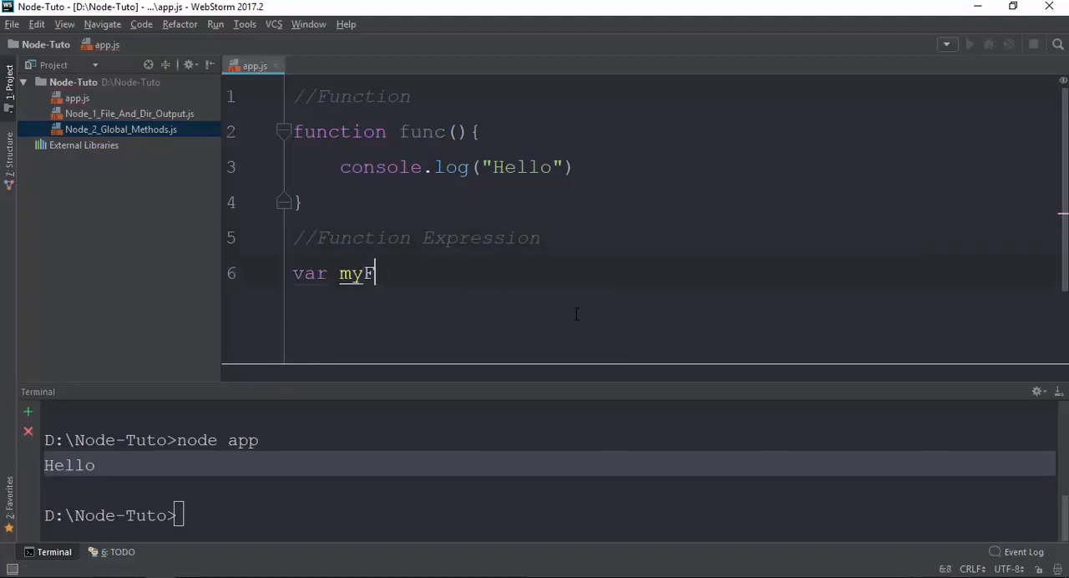
text(uc = function(){)
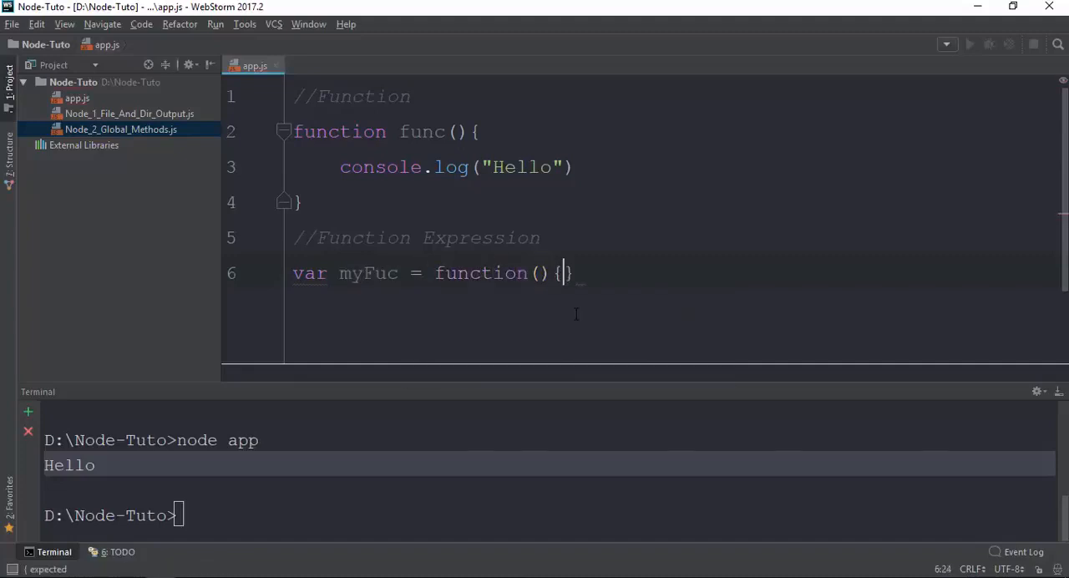
key(Enter)
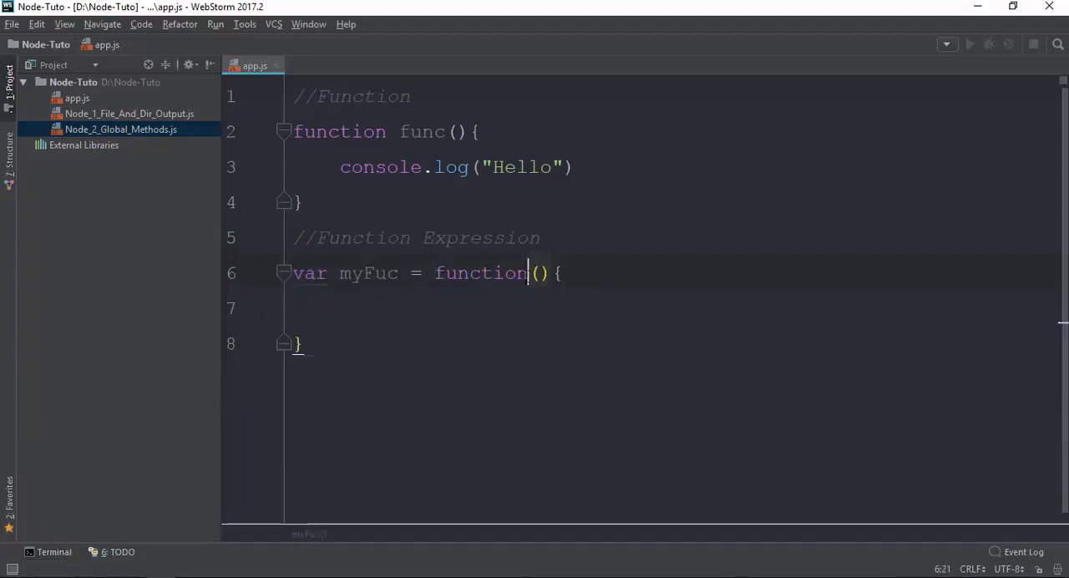
text(asdfas)
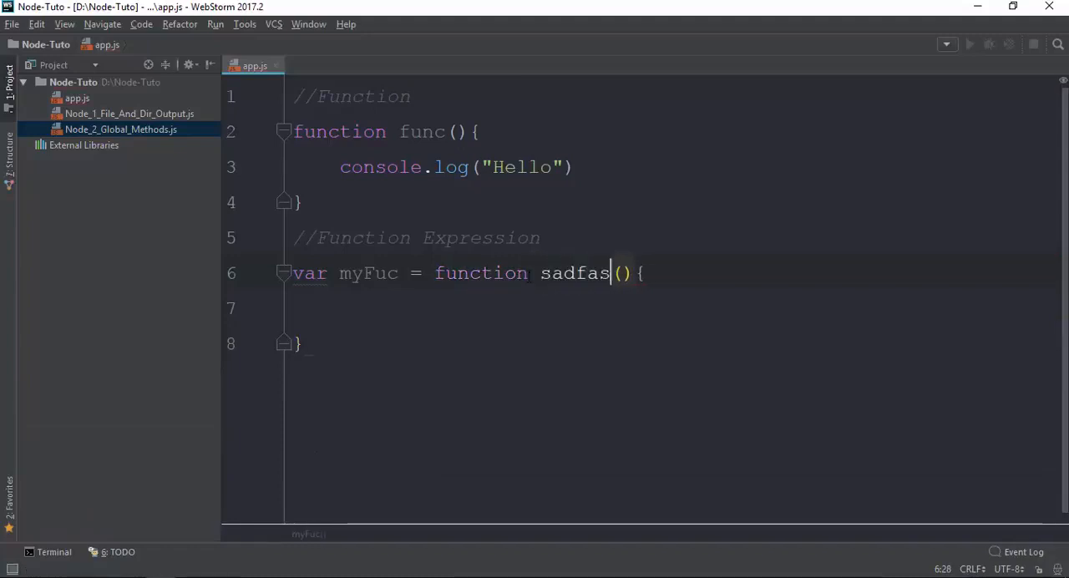
key(Backspace)
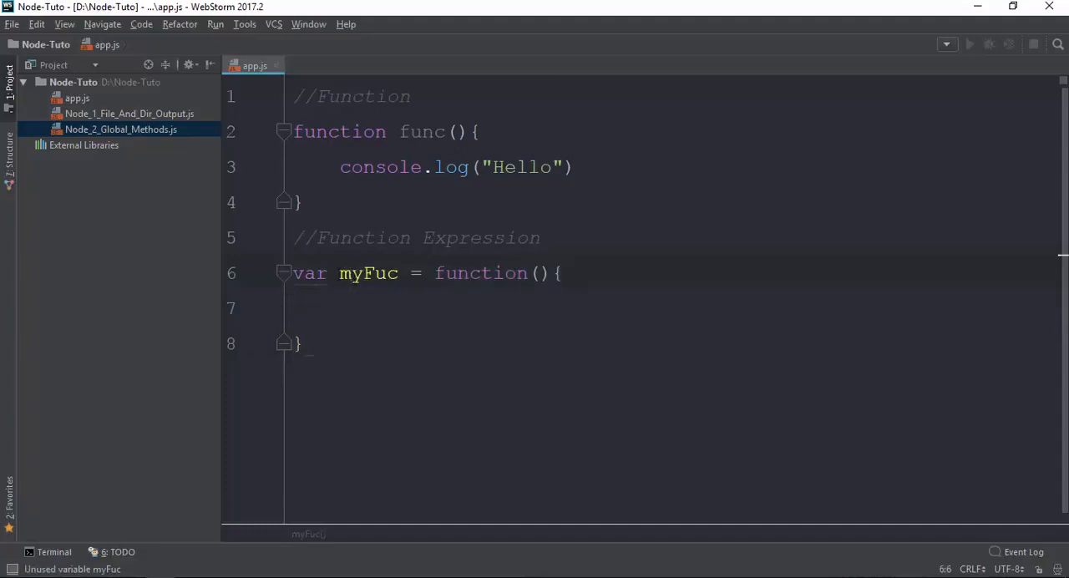
Step: Fill myFuc's body with console.log("I am function Expression!") and bring up the terminal
click(301, 344)
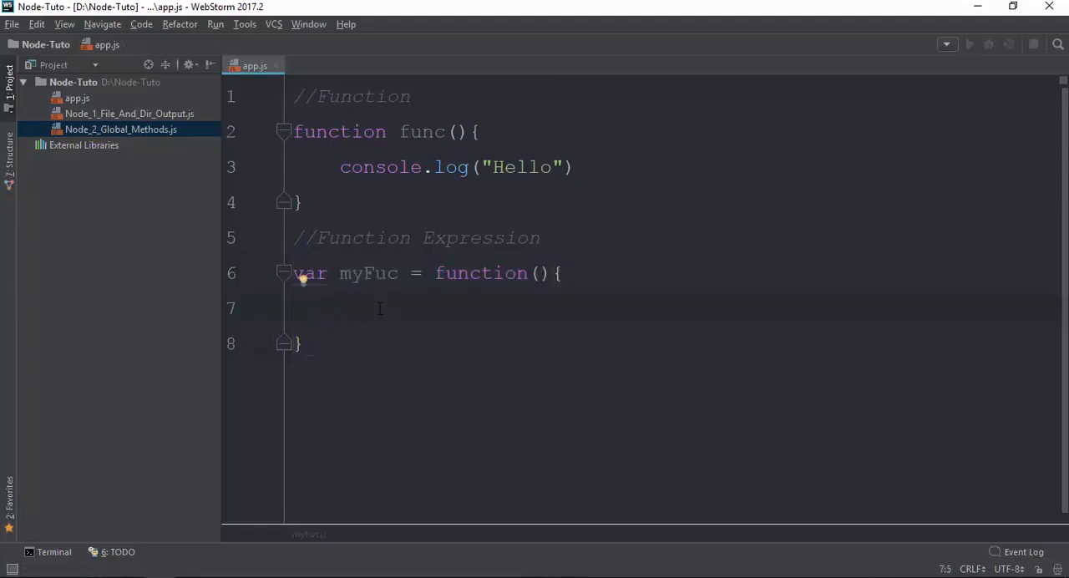
text(console.lo)
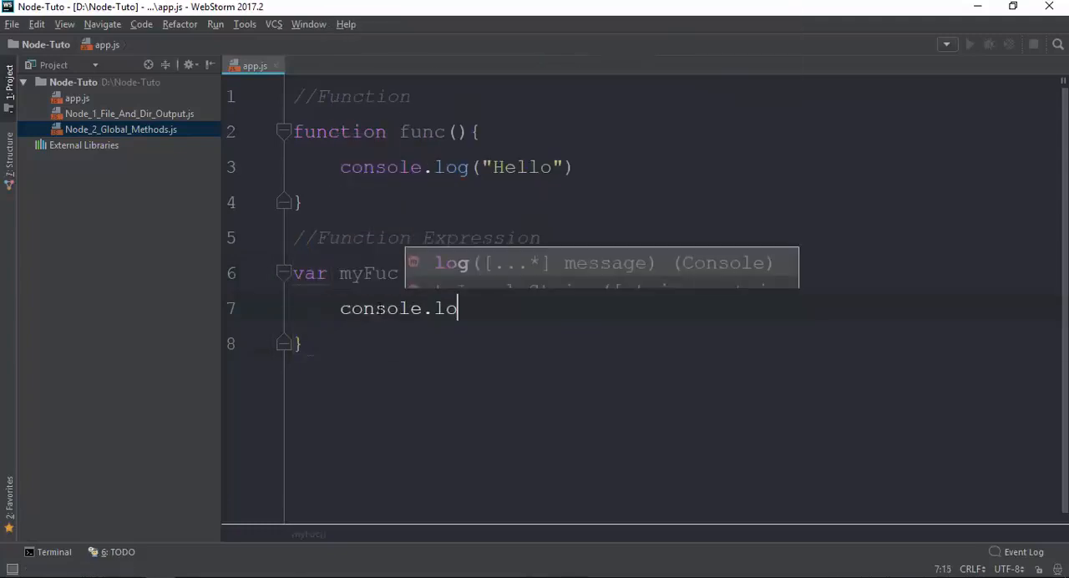
text(g("I am function Exp)
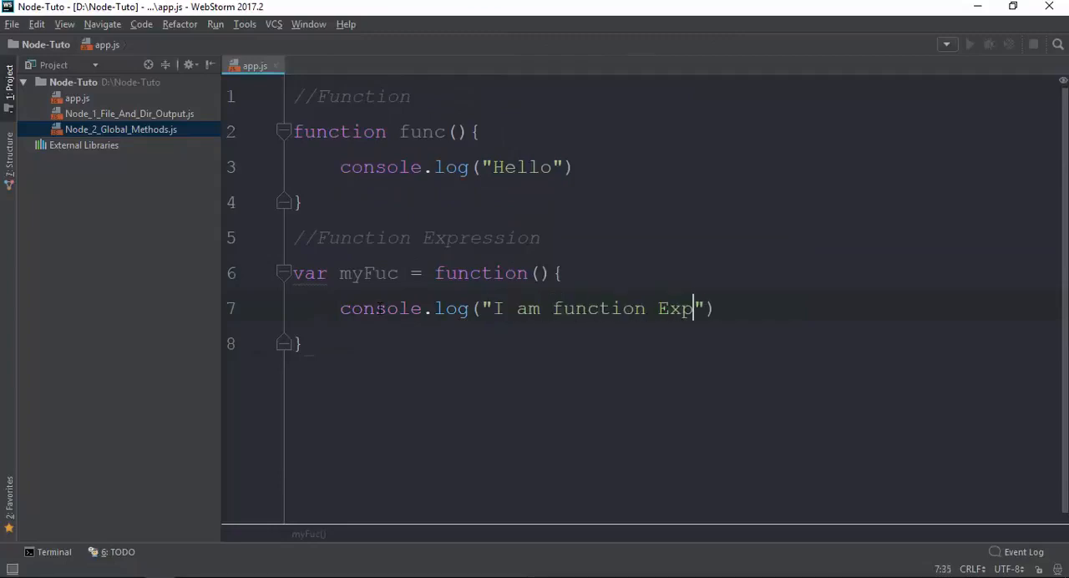
text(ression!)
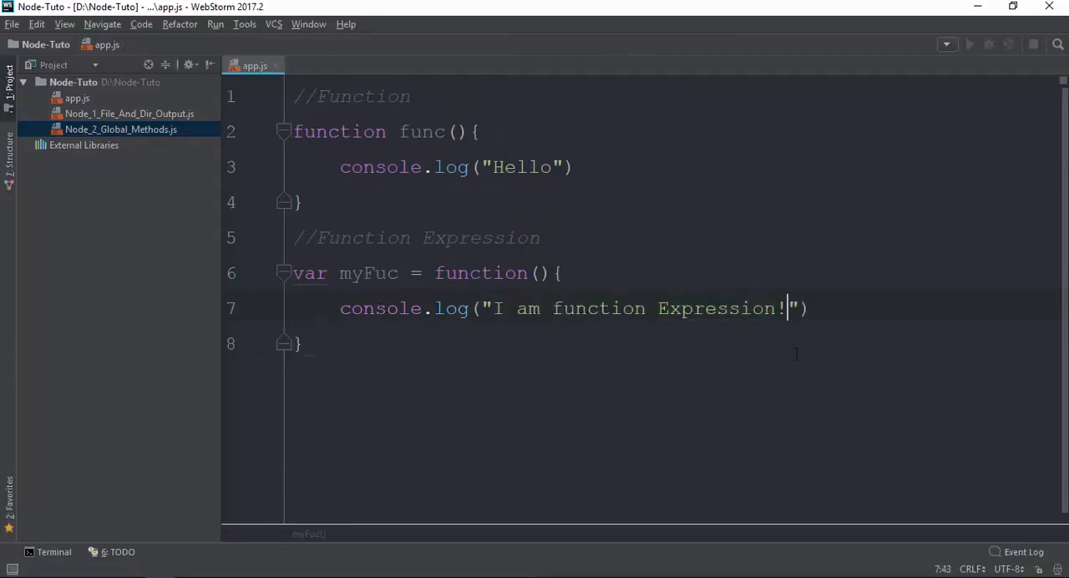
click(53, 552)
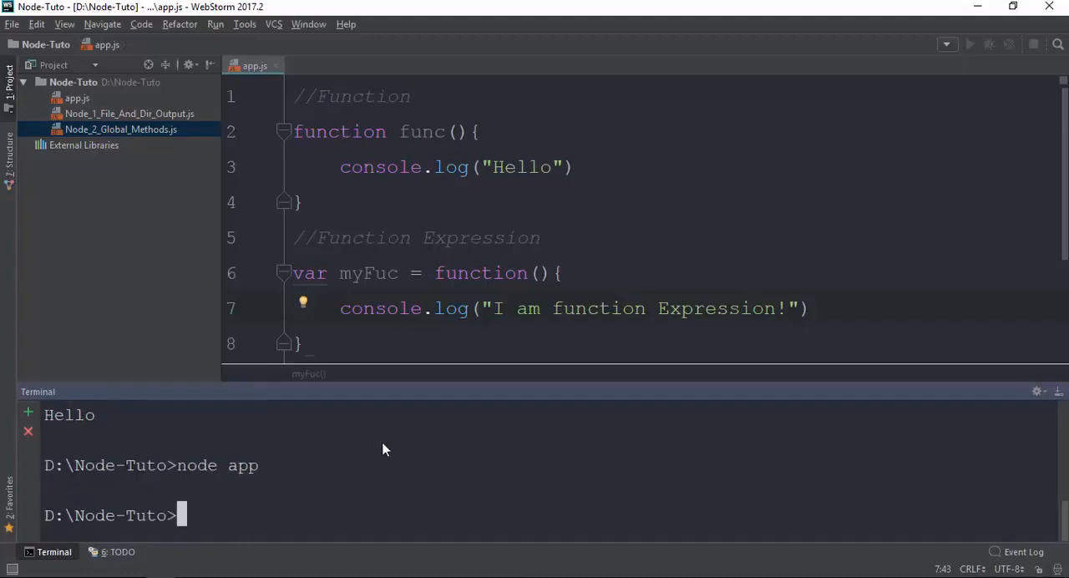
mouse_move(178, 491)
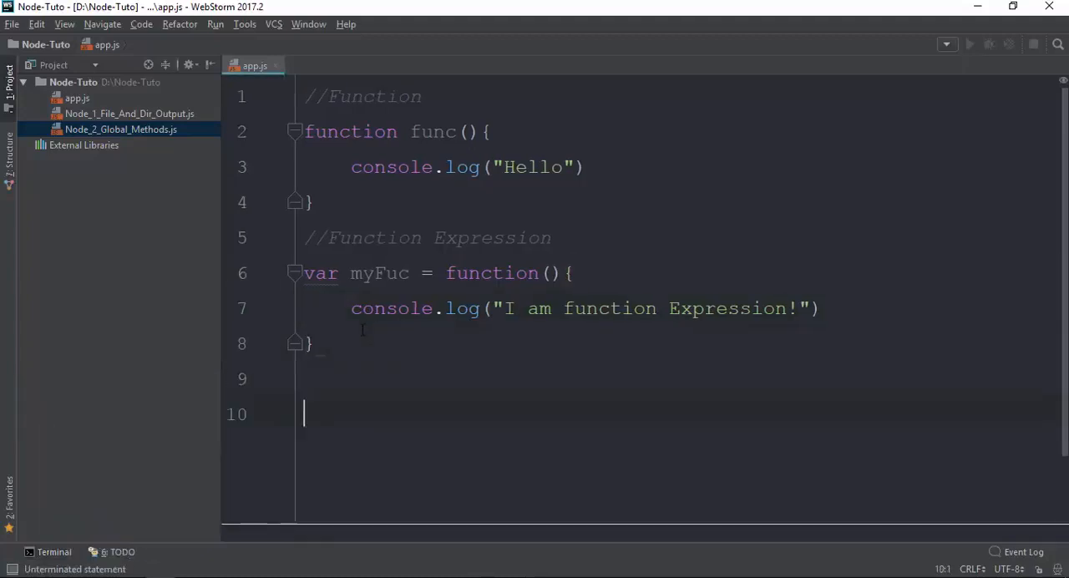
Step: Add a myFunc(); call on line 10 and run node app
text(myFunc();)
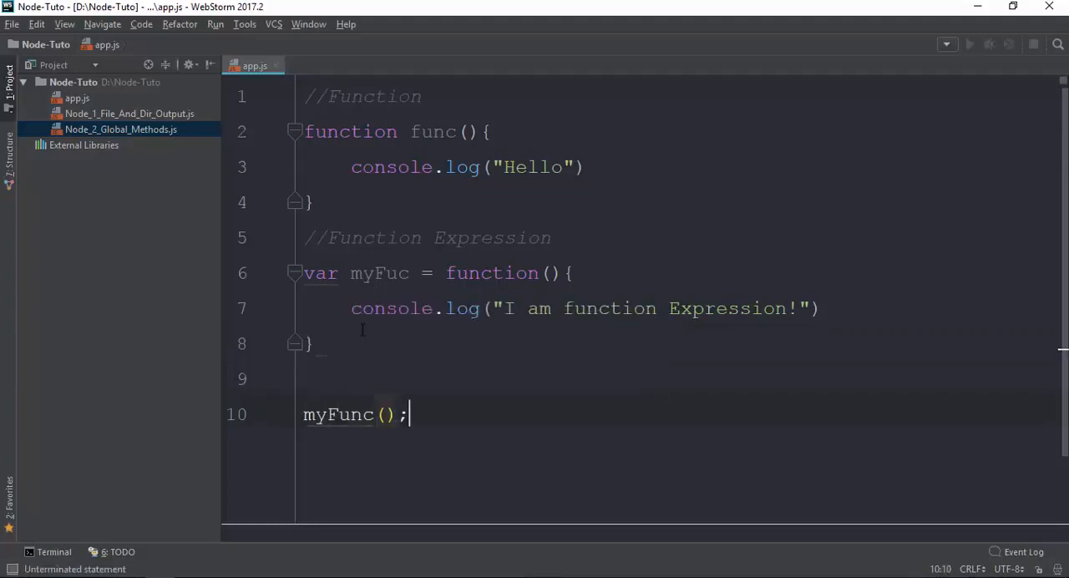
click(53, 551)
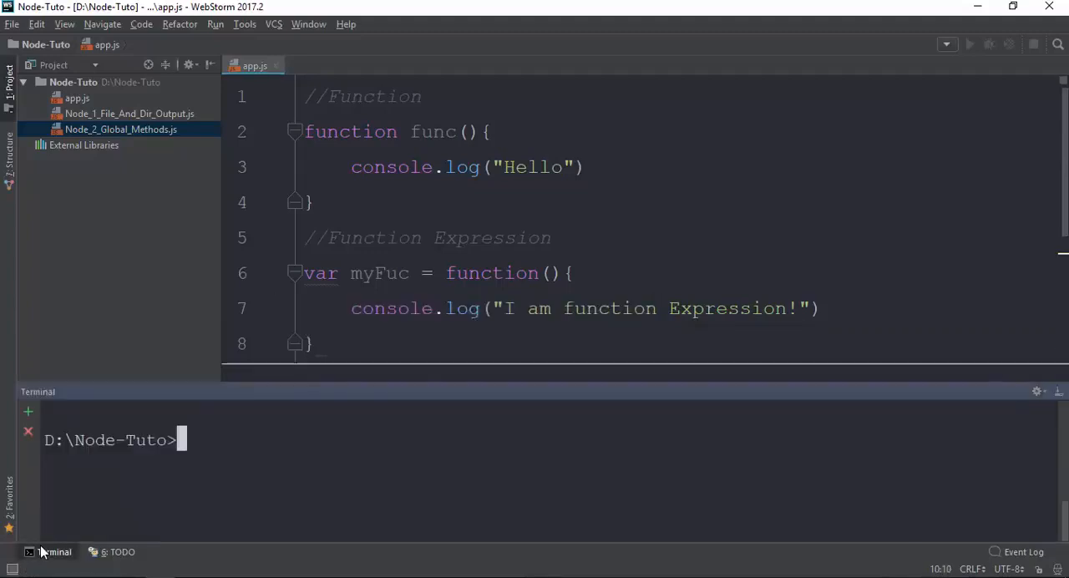
text(node app)
click(678, 344)
text(;)
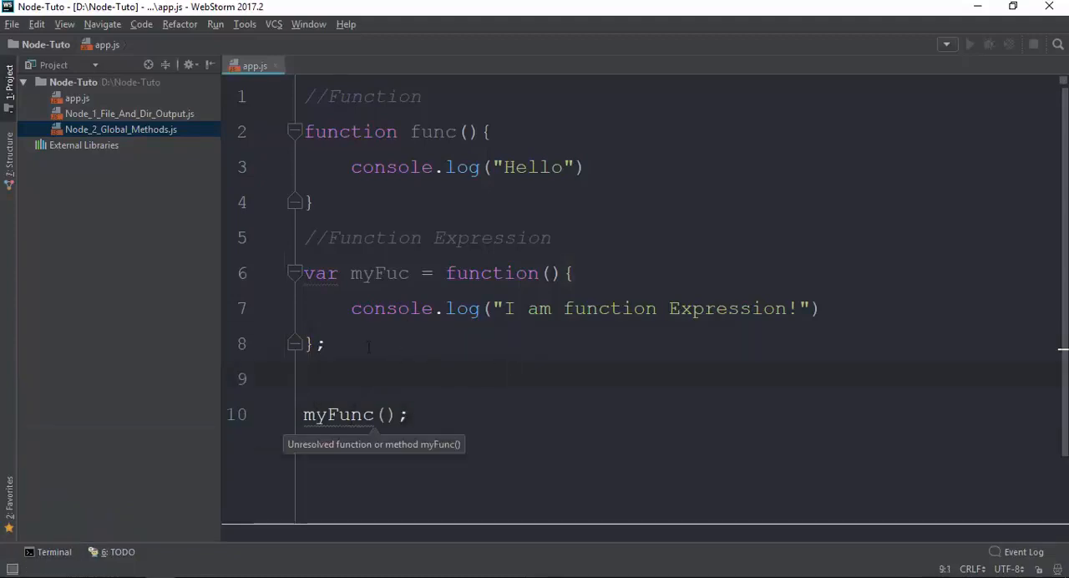
Step: Rename the variable myFuc to myFunc and rerun node in the terminal
click(401, 273)
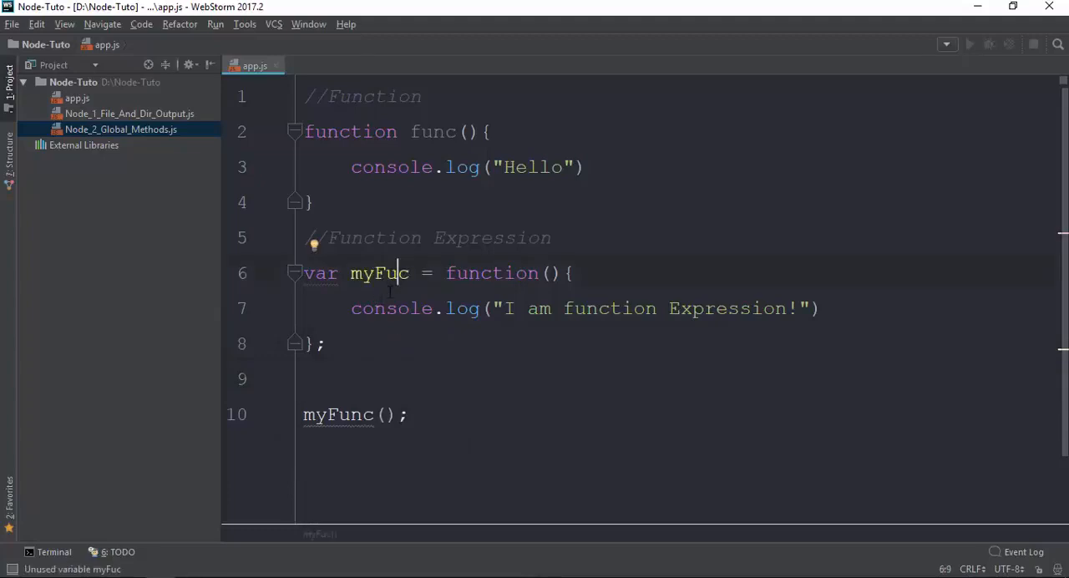
text(n)
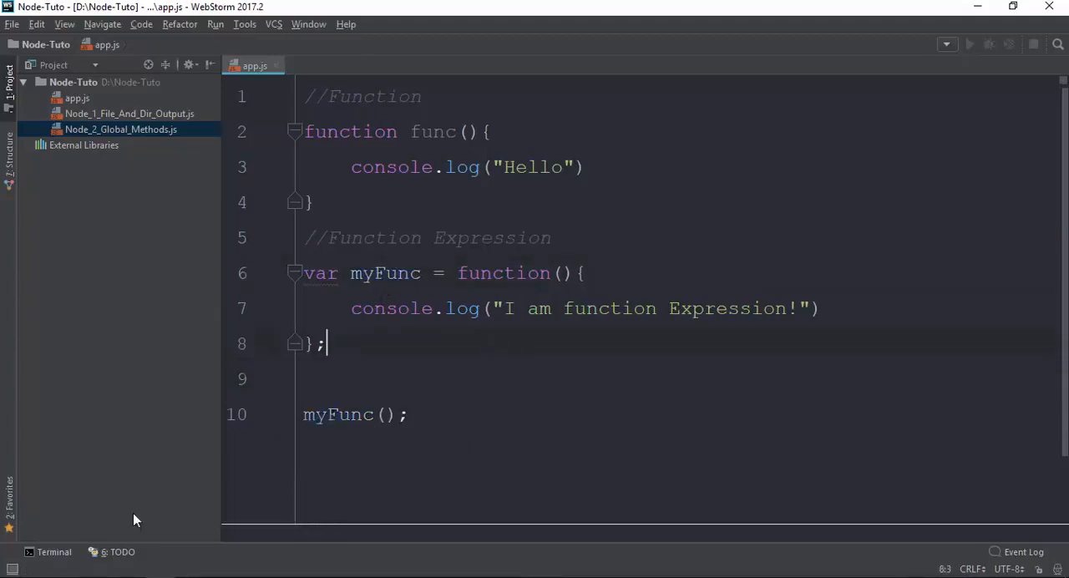
click(54, 551)
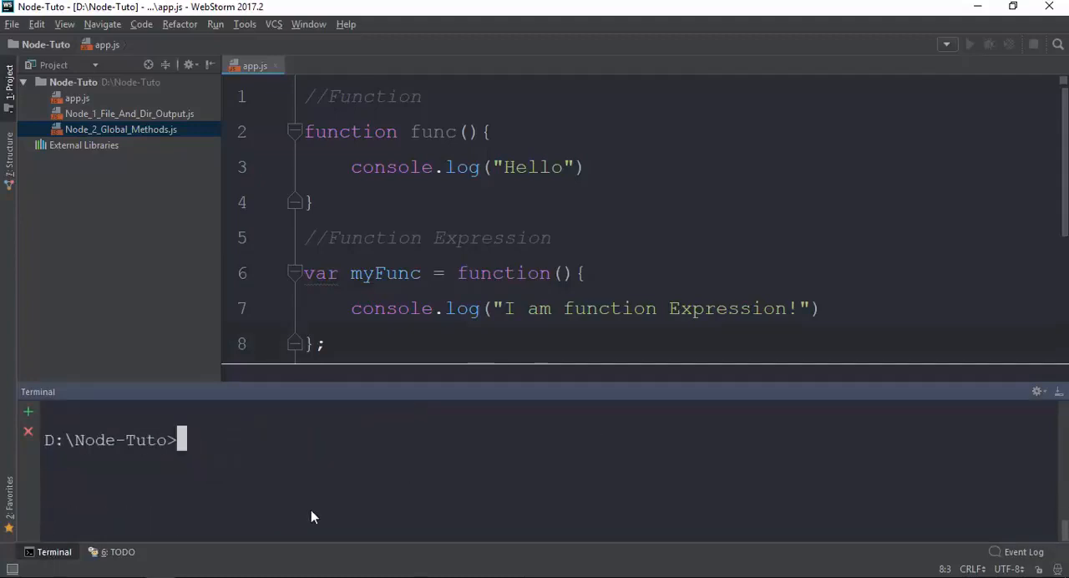
text(no)
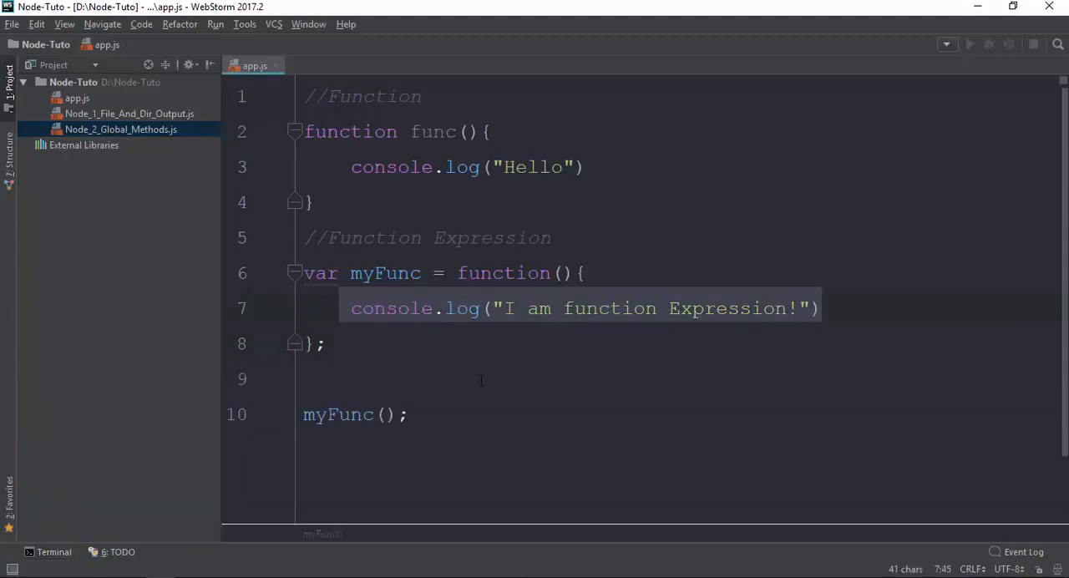
Step: Change line 10 to call func with myFuc as its argument
click(481, 379)
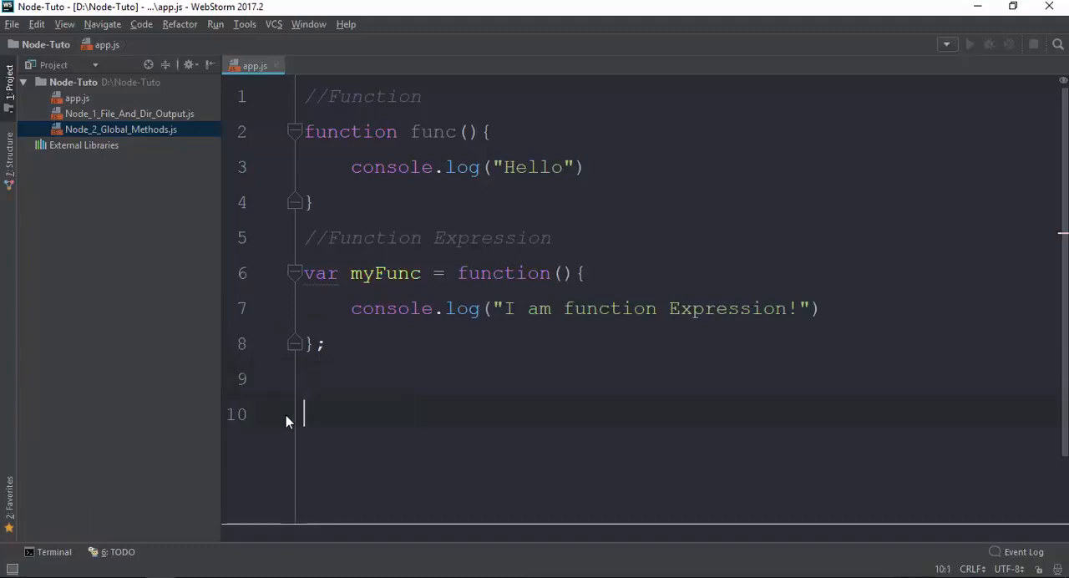
text(func)
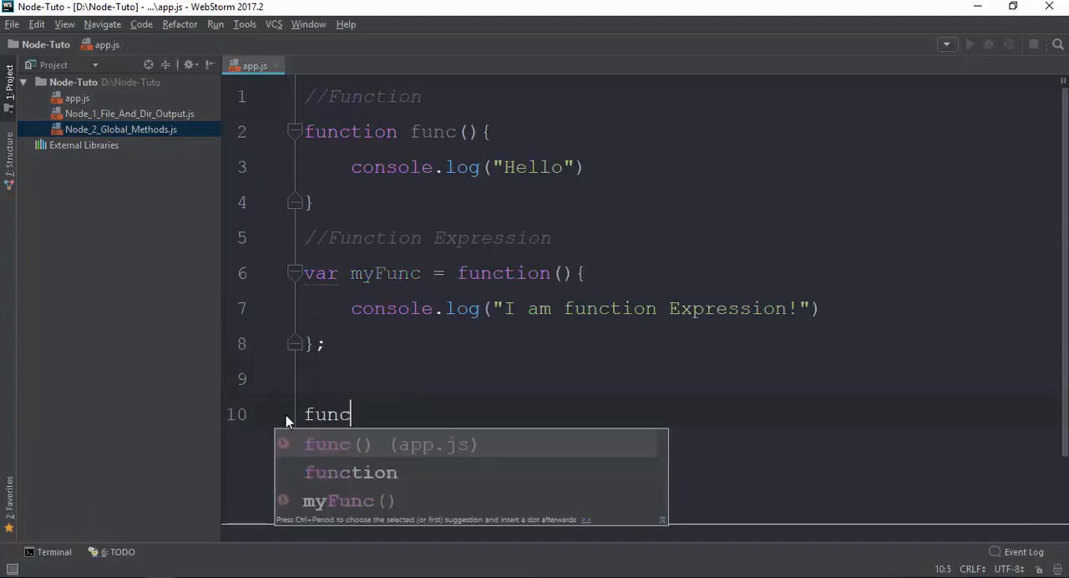
key(Tab)
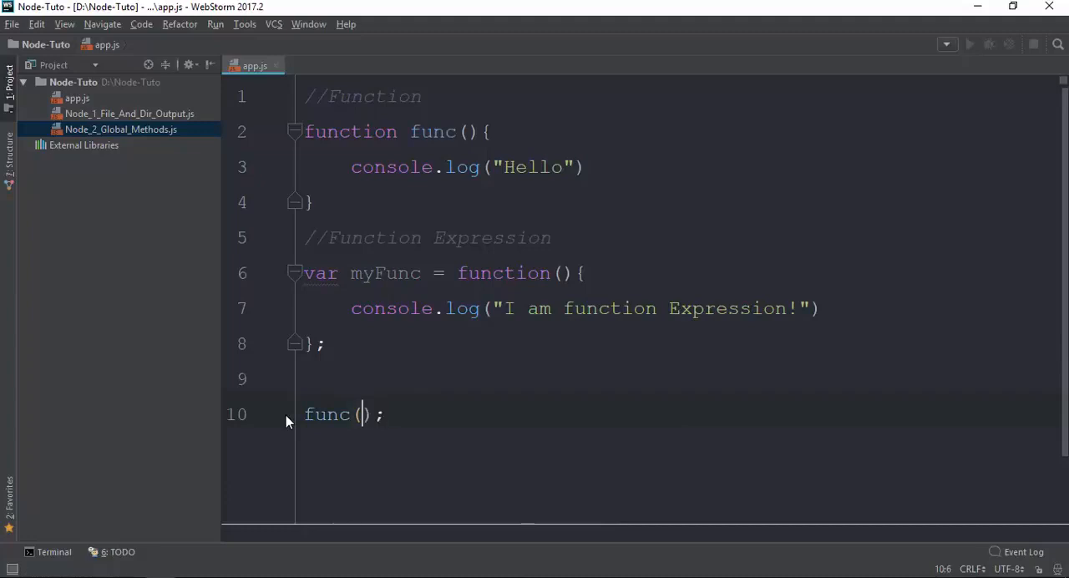
text(myFuc)
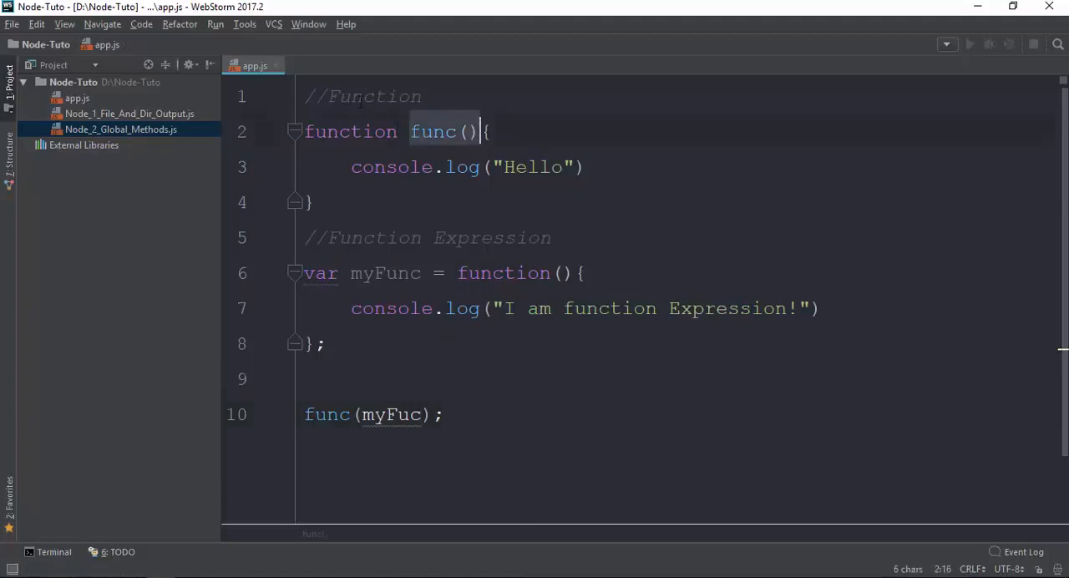
click(326, 237)
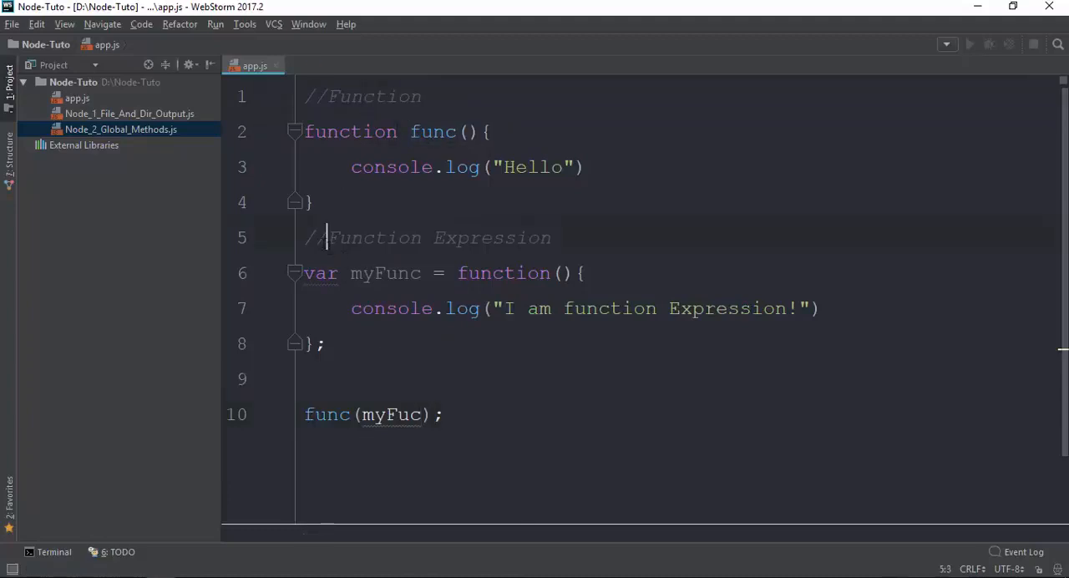
Step: Give func a val parameter and make its body call val();
double_click(389, 415)
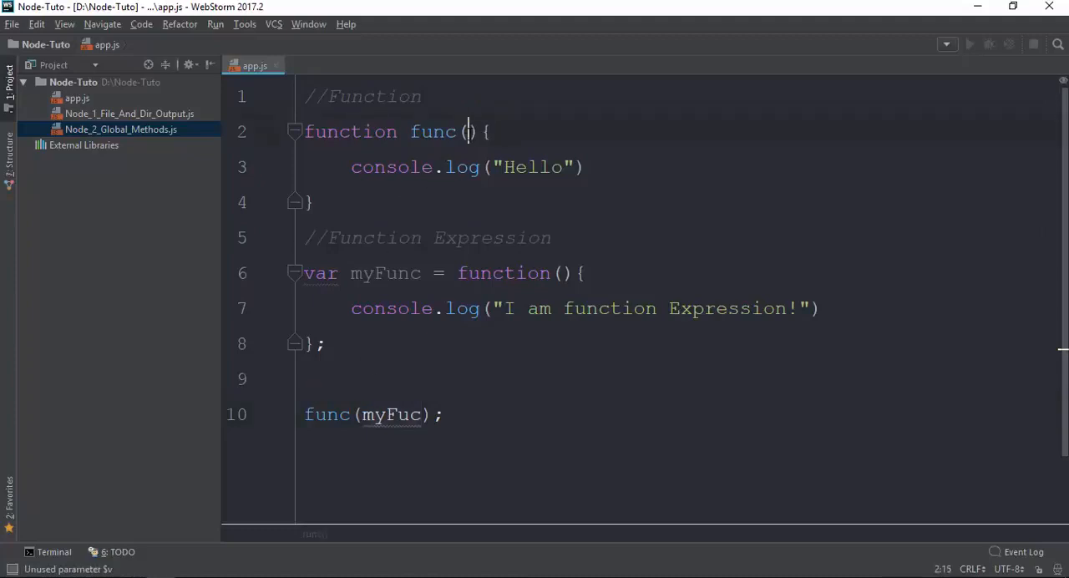
text(var)
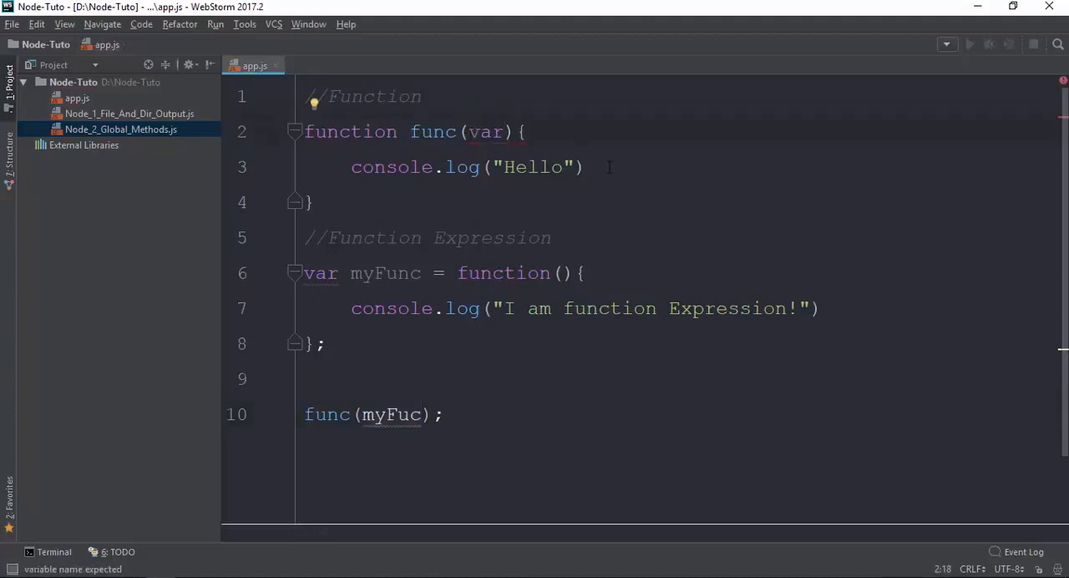
text(var())
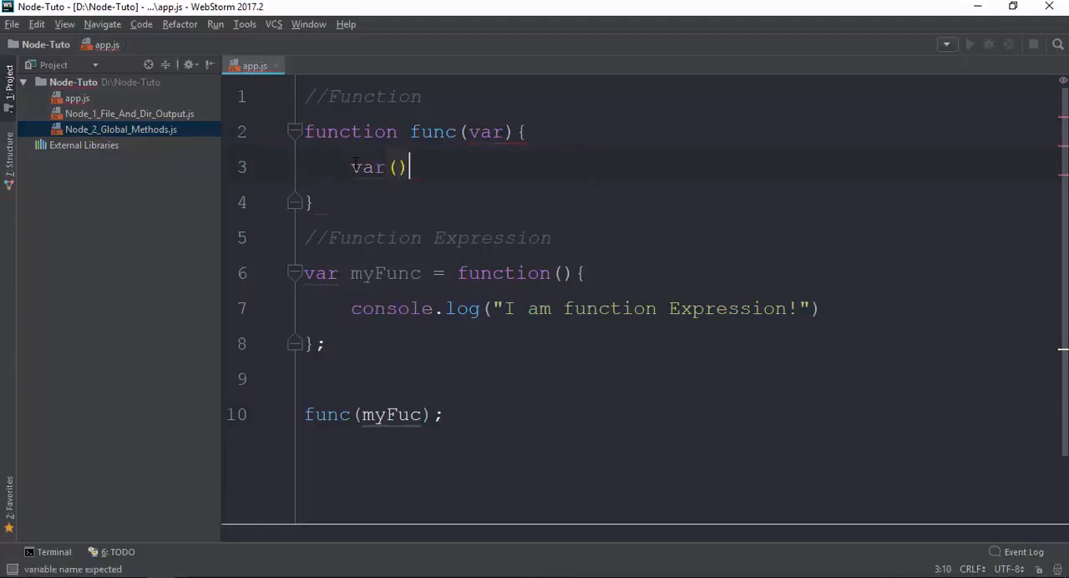
text(;)
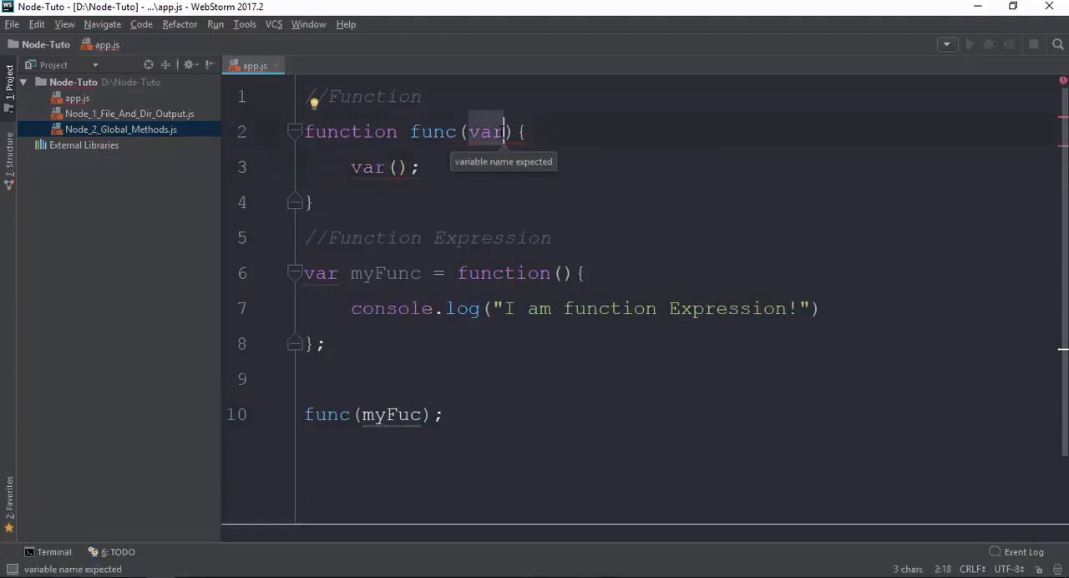
key(Backspace)
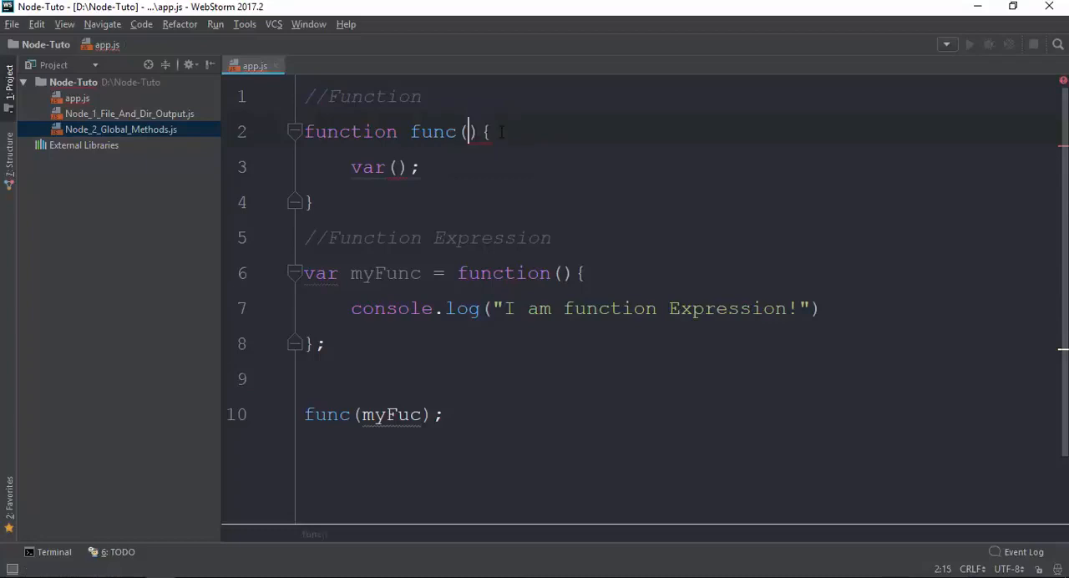
text(val)
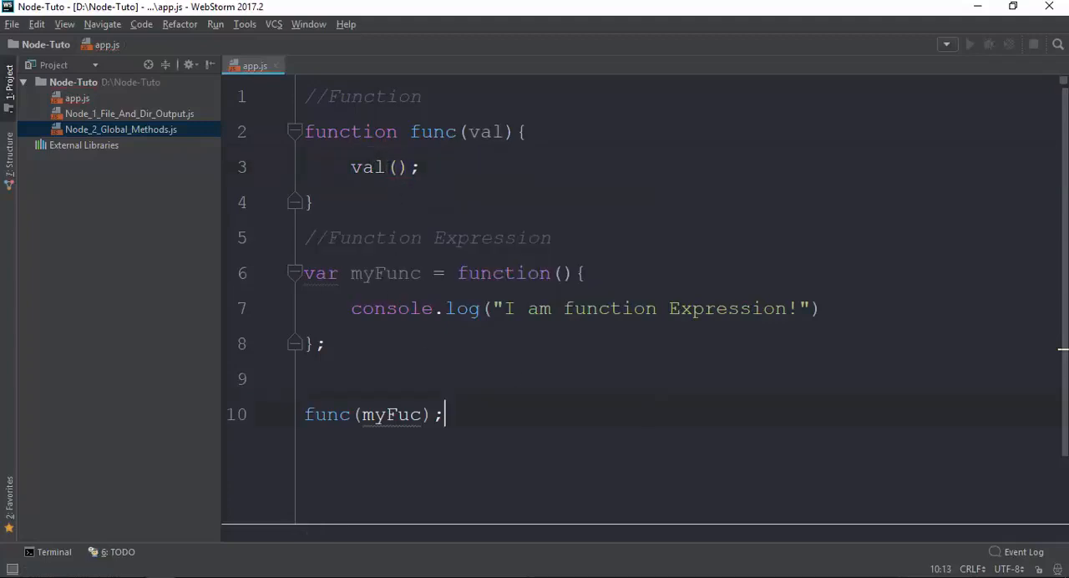
Step: Correct the func call's argument from myFuc to myFunc
drag(304, 273, 325, 343)
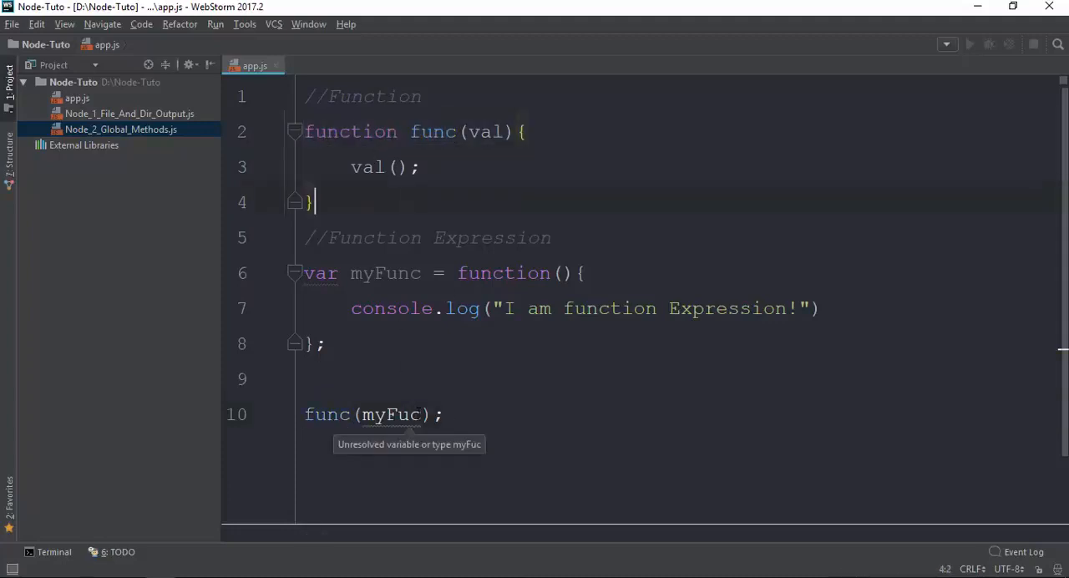
click(382, 415)
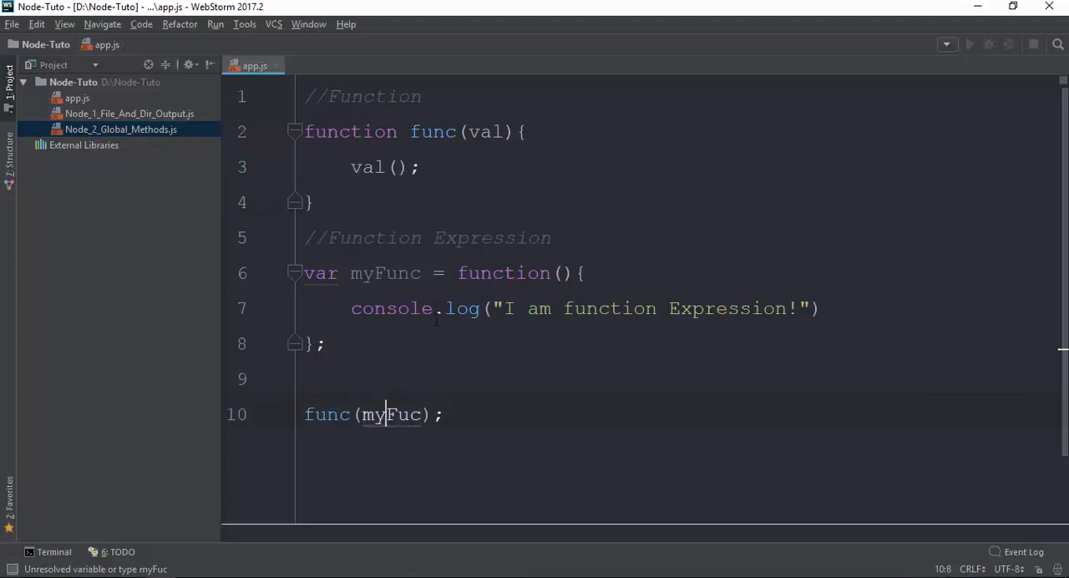
double_click(485, 131)
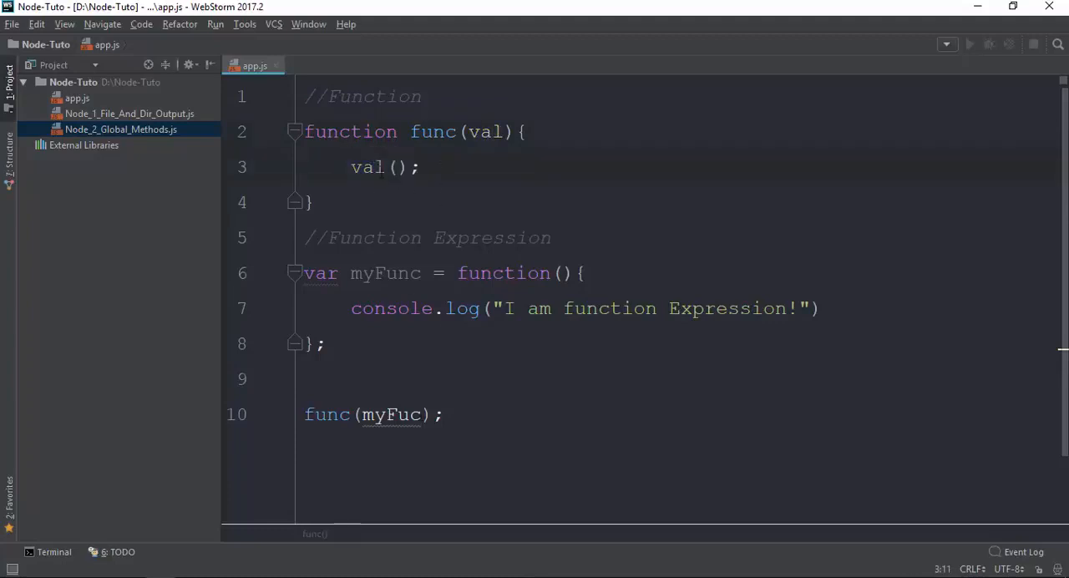
click(399, 415)
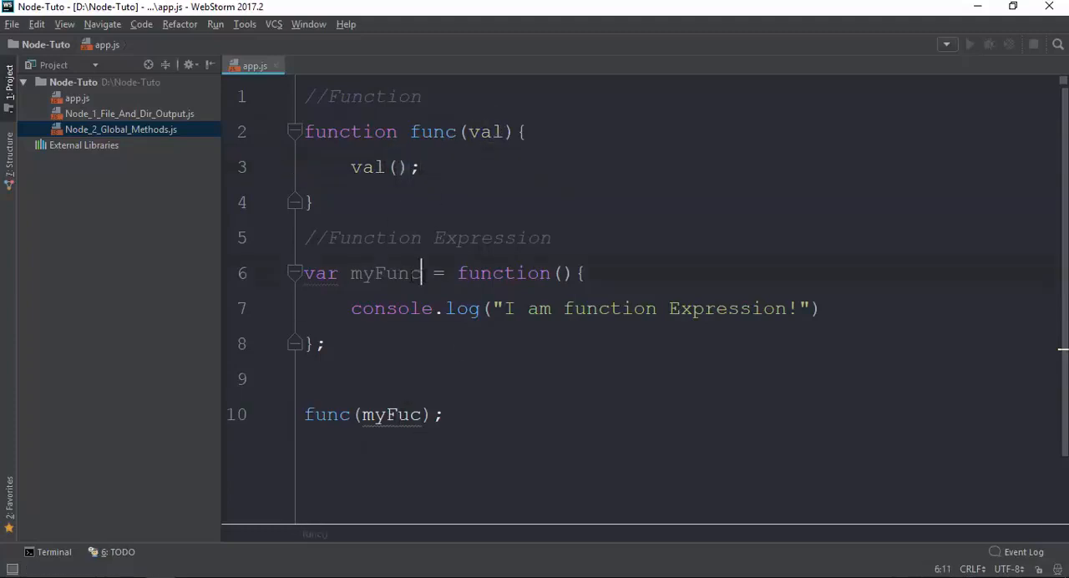
double_click(386, 273)
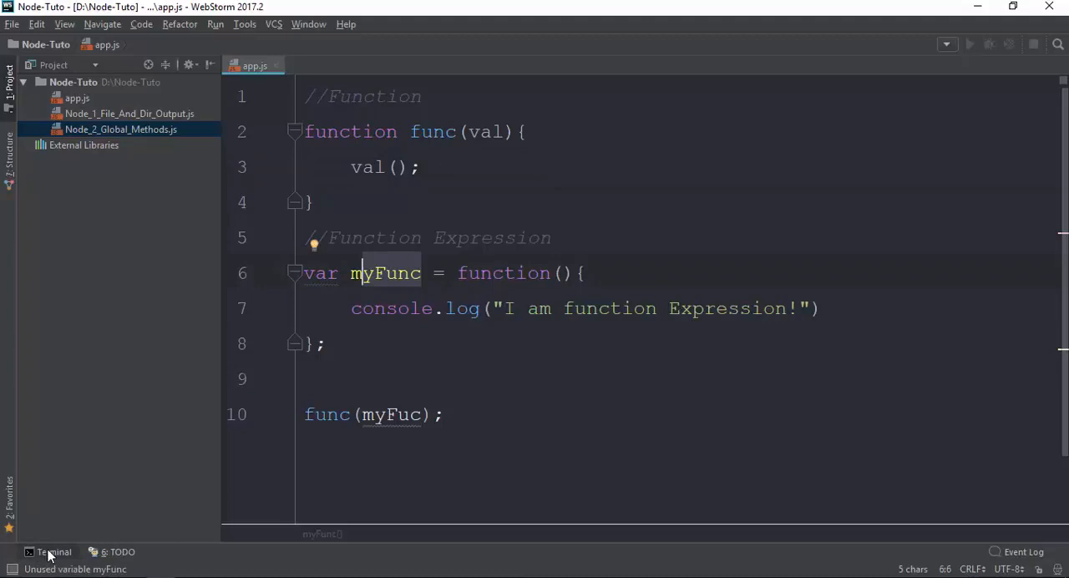
Step: Run node app in the terminal and scroll through the ReferenceError output
click(53, 551)
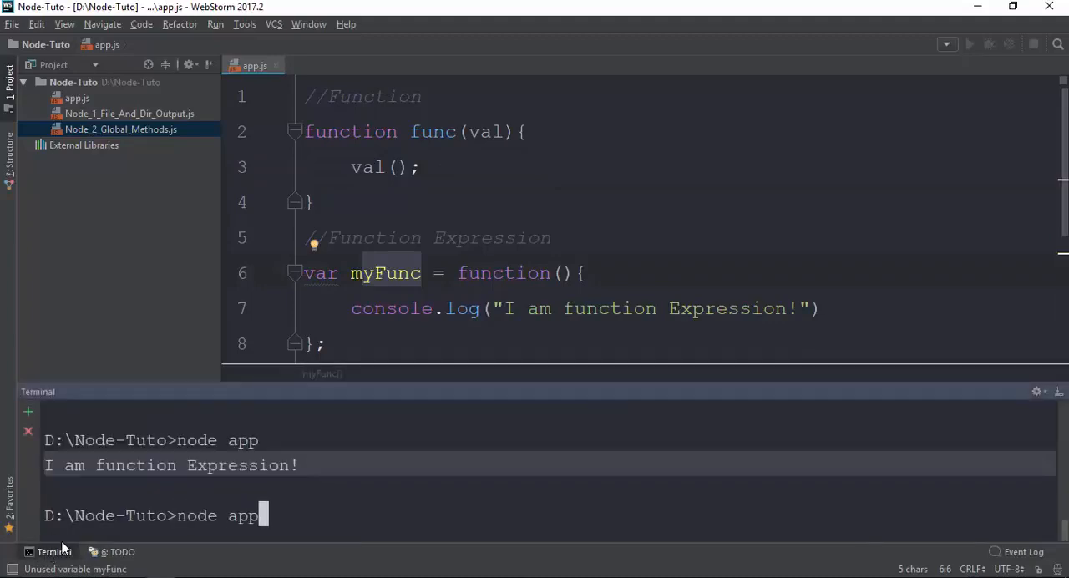
key(enter)
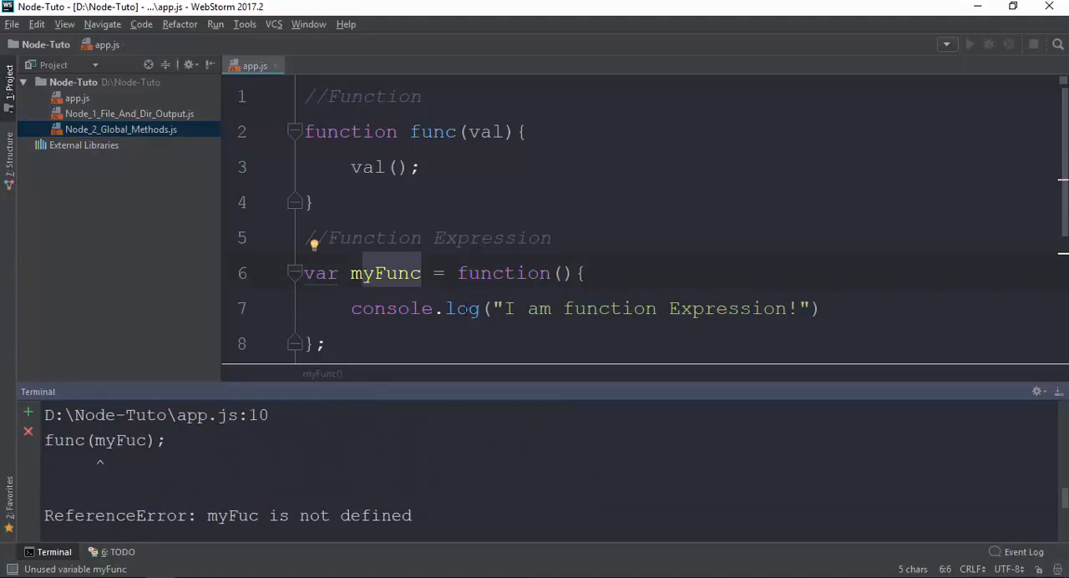
scroll(down, 3)
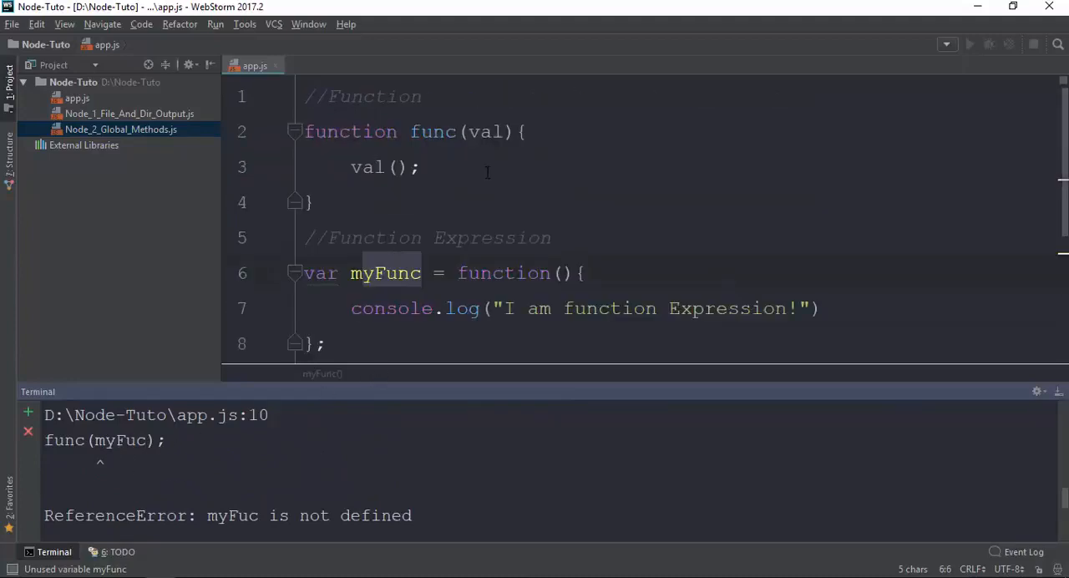
scroll(down, 3)
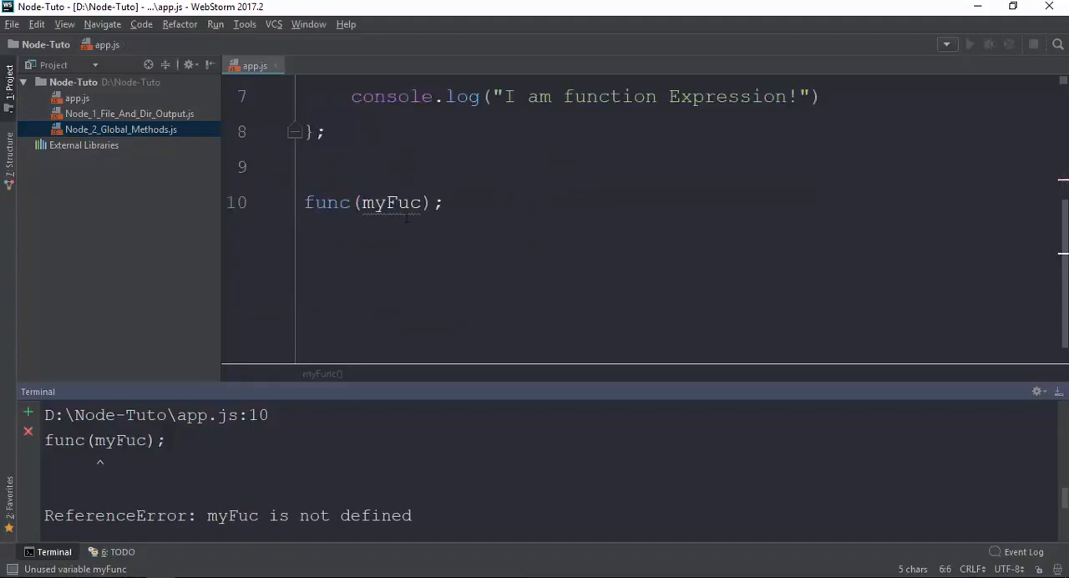
scroll(up, 3)
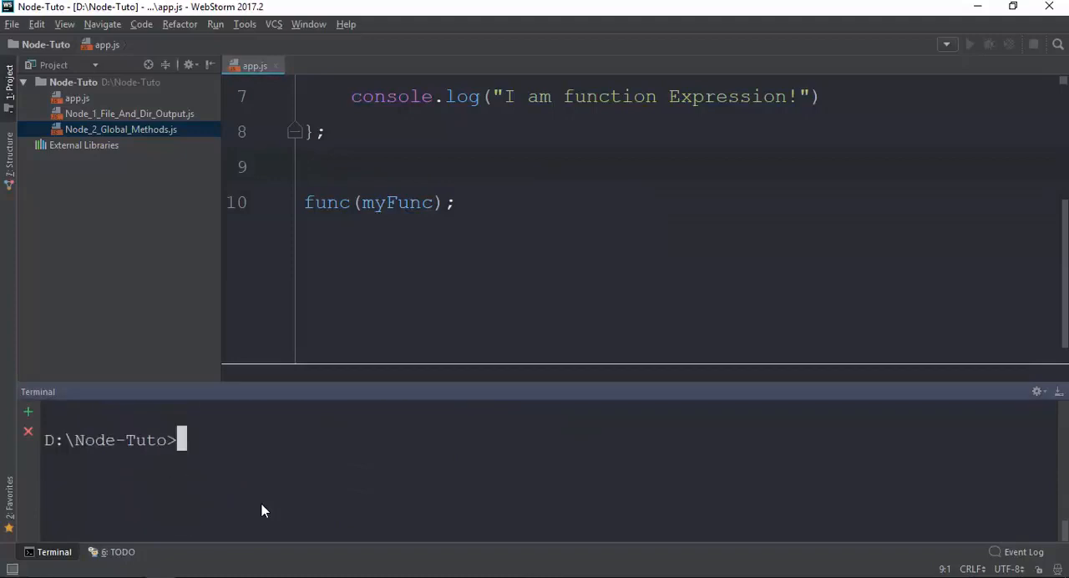
Step: Run node app, hide the terminal, and highlight myFunc's usages in app.js
text(node app)
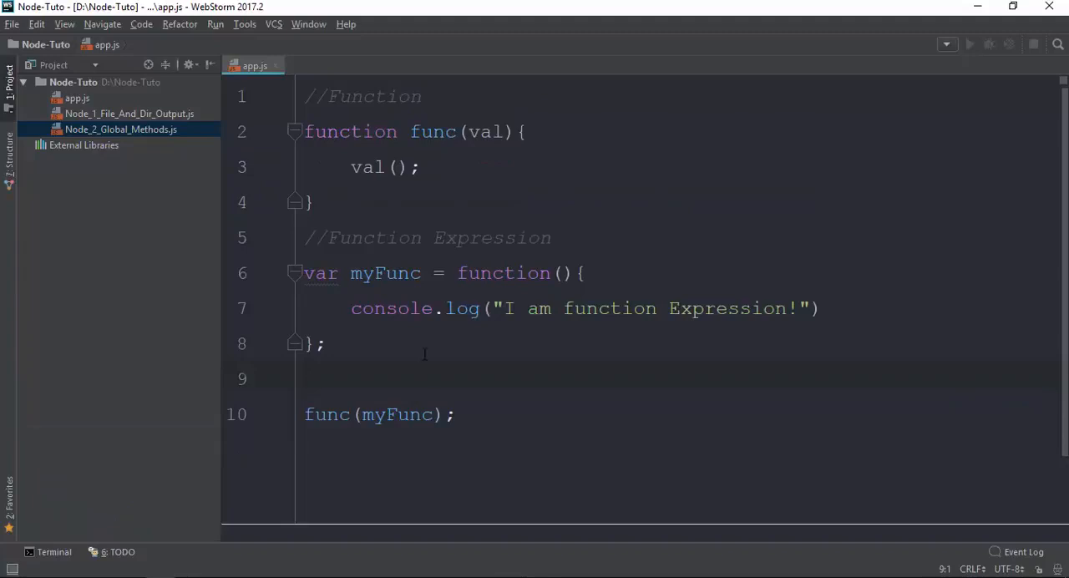
drag(350, 166, 418, 166)
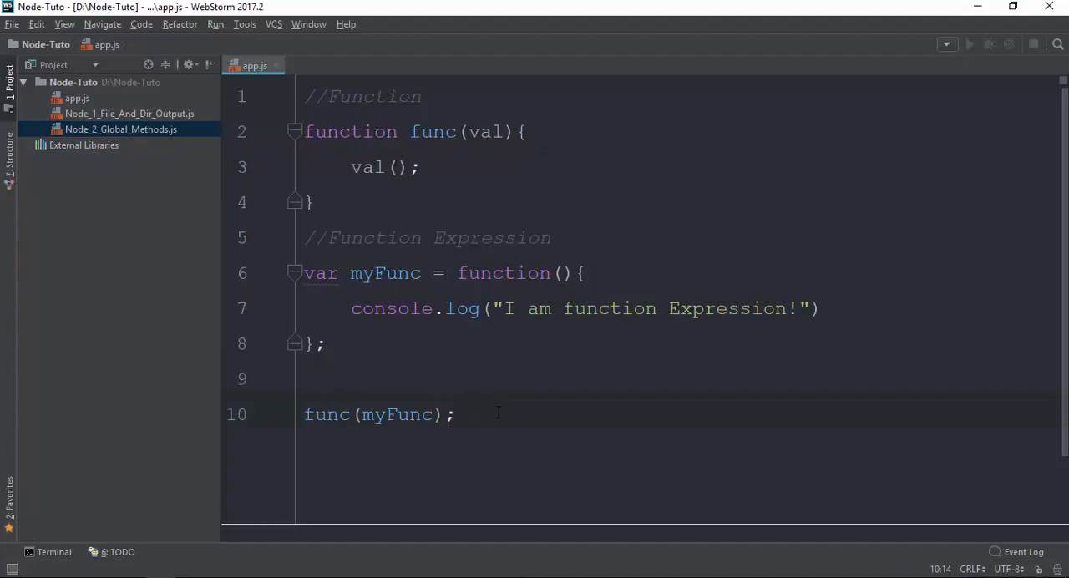
double_click(385, 273)
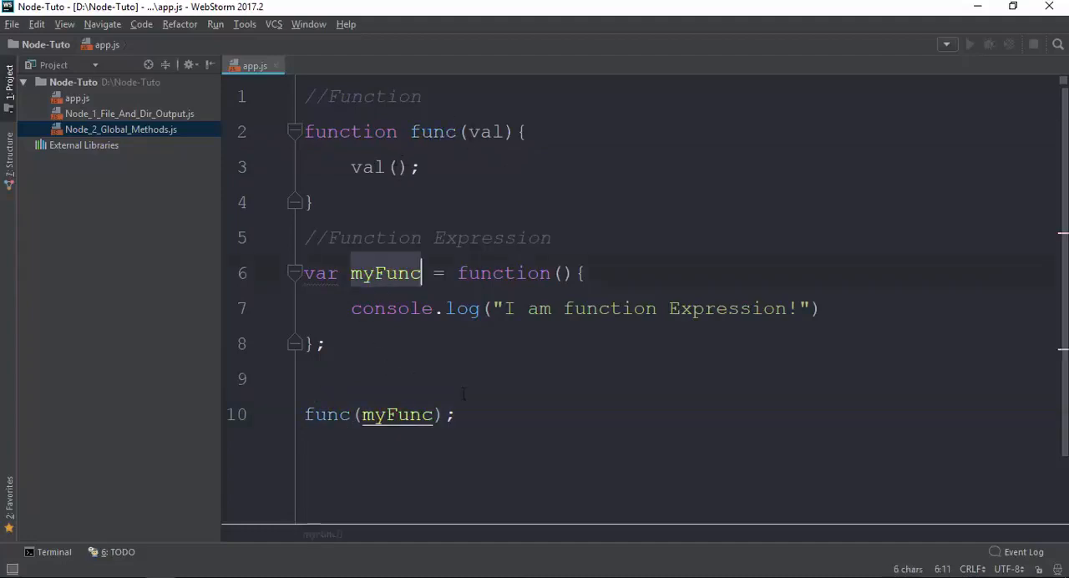